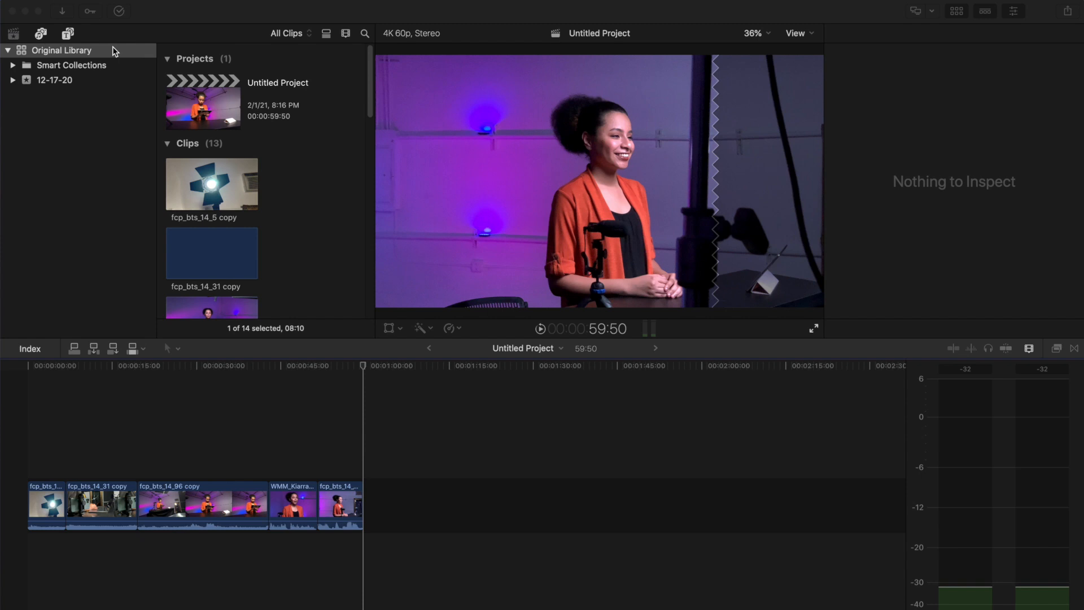
Step: Rename the 12-17-20 event to 'EVENT 1' and the project to 'We Make Movies'
{"action": "left_click", "coordinate": [61, 50]}
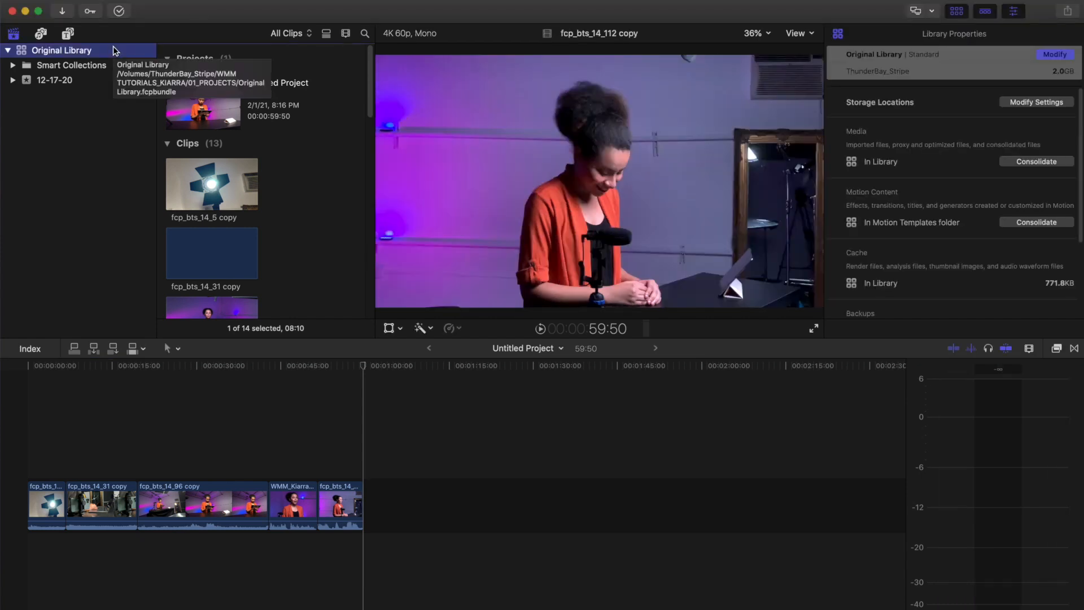
{"action": "mouse_move", "coordinate": [330, 233]}
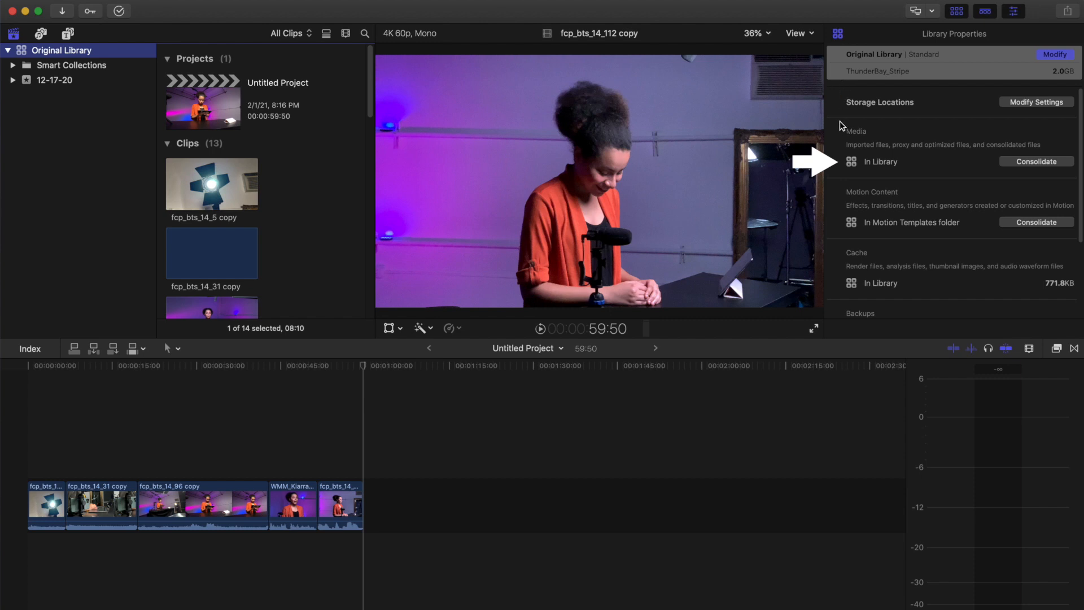
{"action": "mouse_move", "coordinate": [907, 172]}
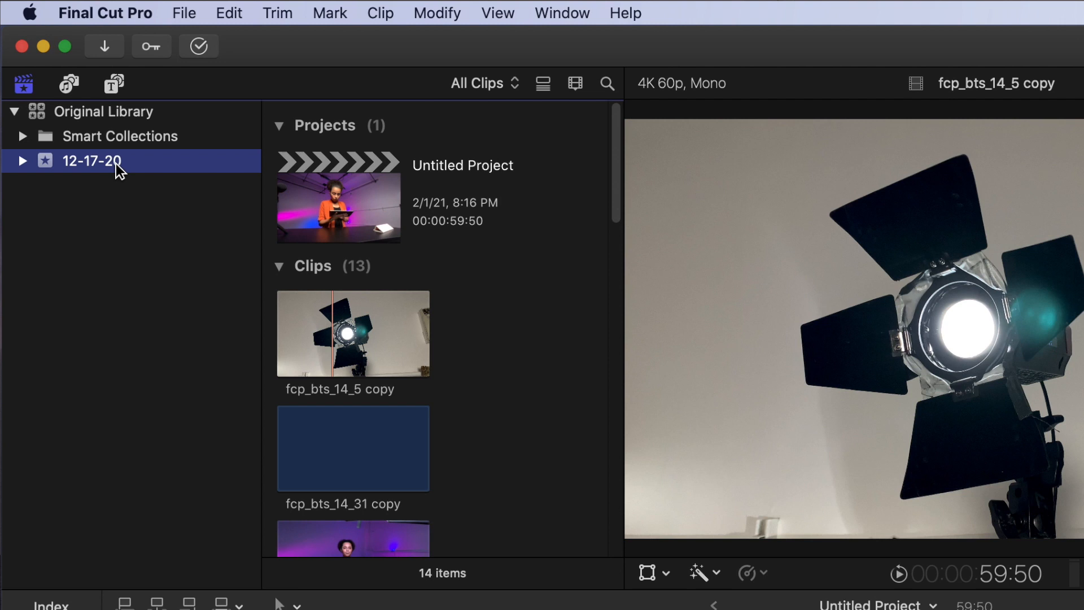
{"action": "double_click", "coordinate": [91, 160]}
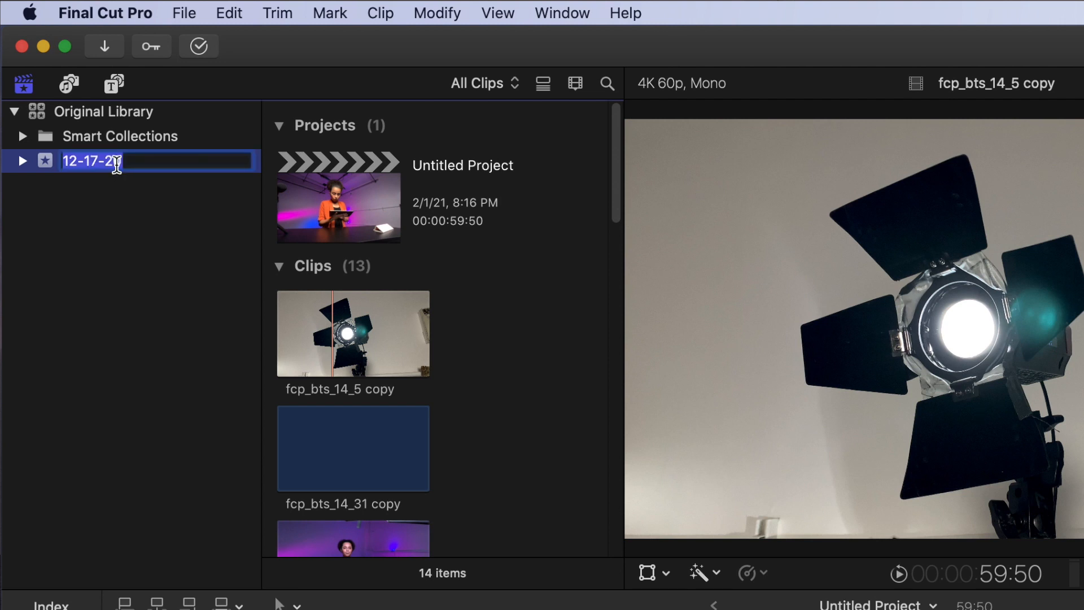
{"action": "type", "text": "EVENT 1"}
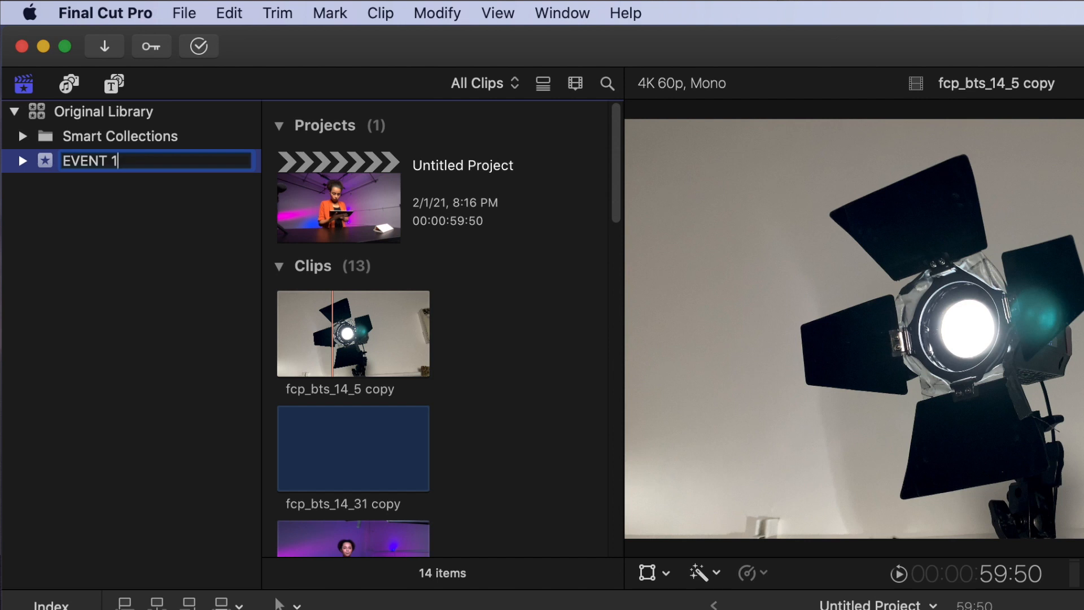
{"action": "type", "text": "We Make Movies"}
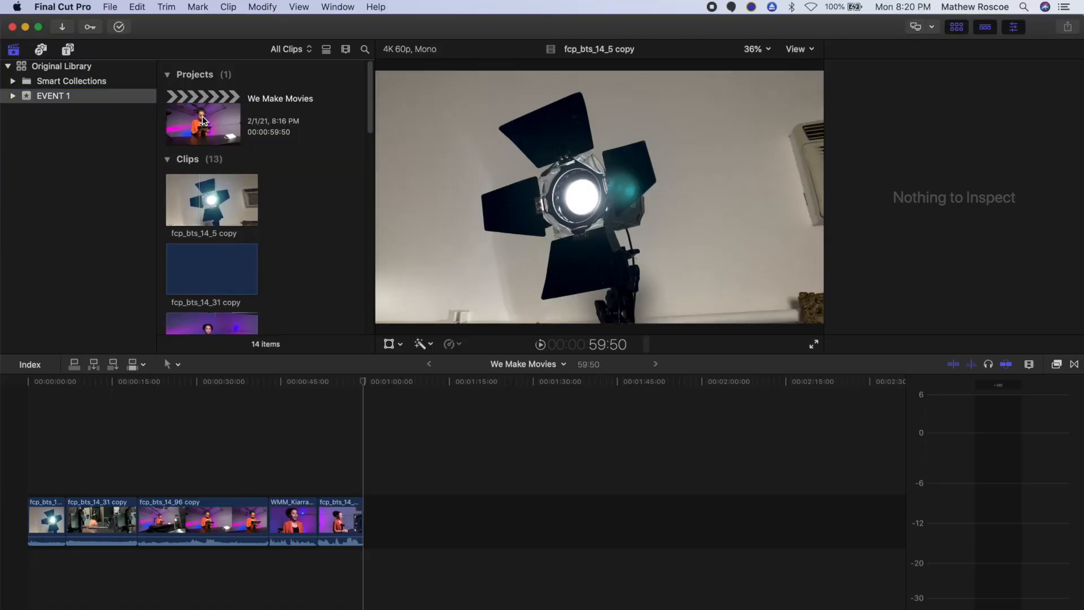
Step: Transcode the We Make Movies project to ProRes Proxy media at 50% frame size
{"action": "left_click", "coordinate": [203, 118]}
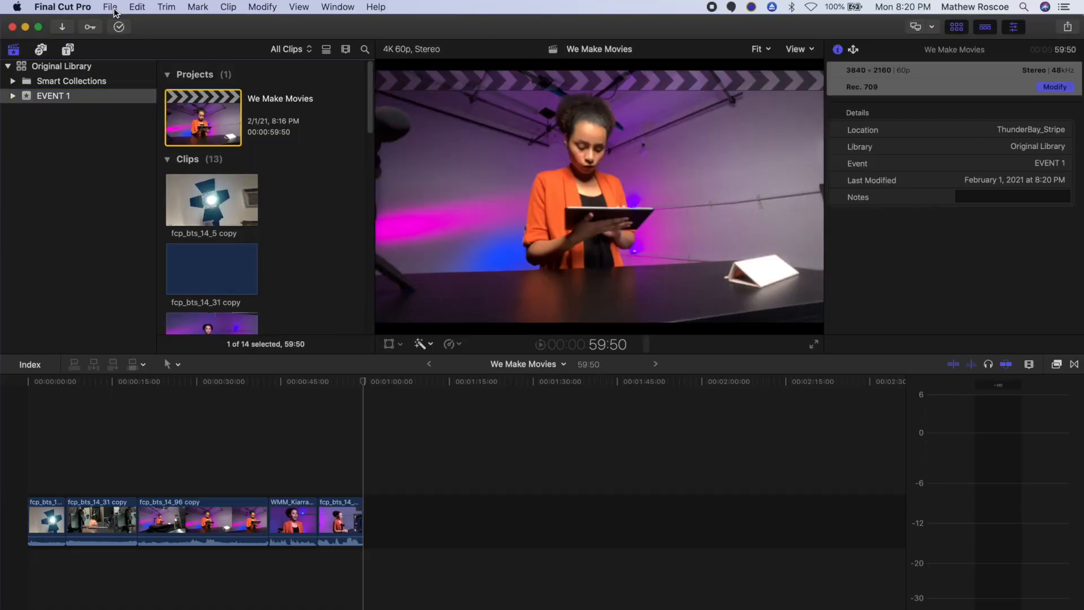
{"action": "left_click", "coordinate": [109, 7]}
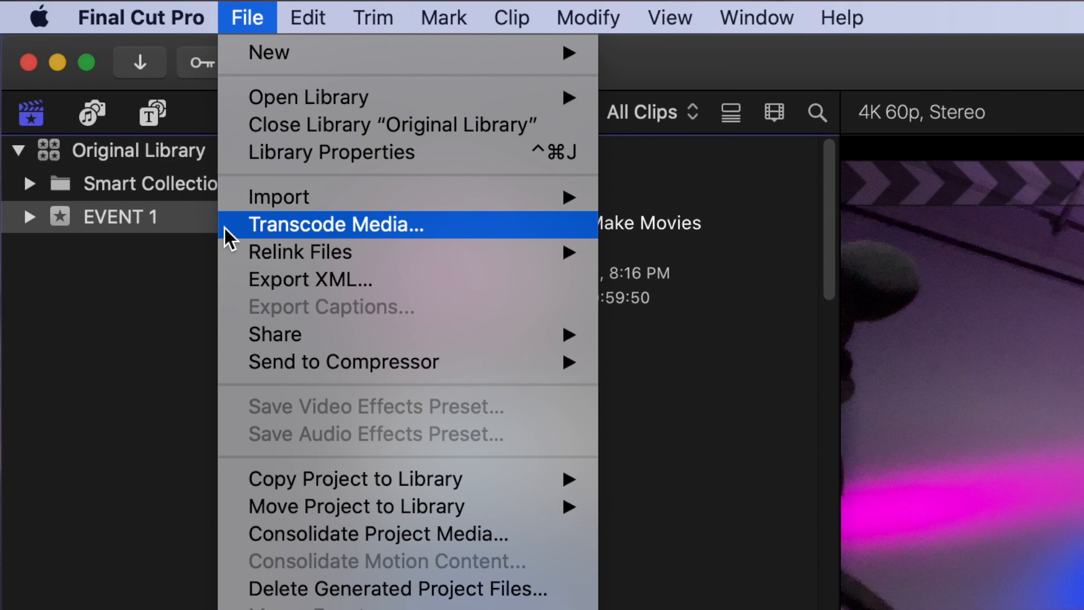
{"action": "left_click", "coordinate": [335, 224]}
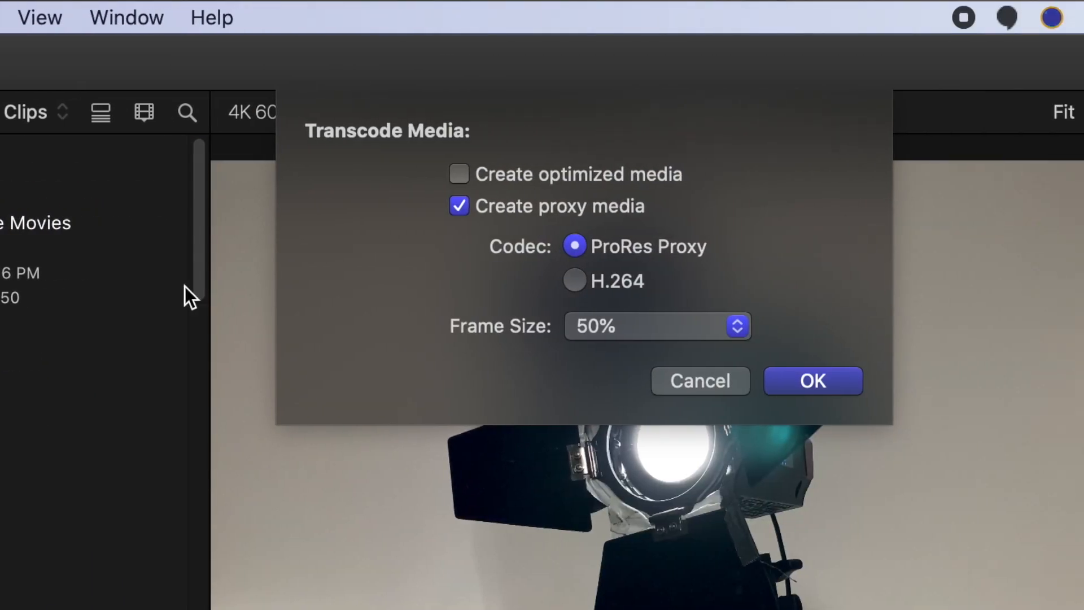
{"action": "mouse_move", "coordinate": [518, 225]}
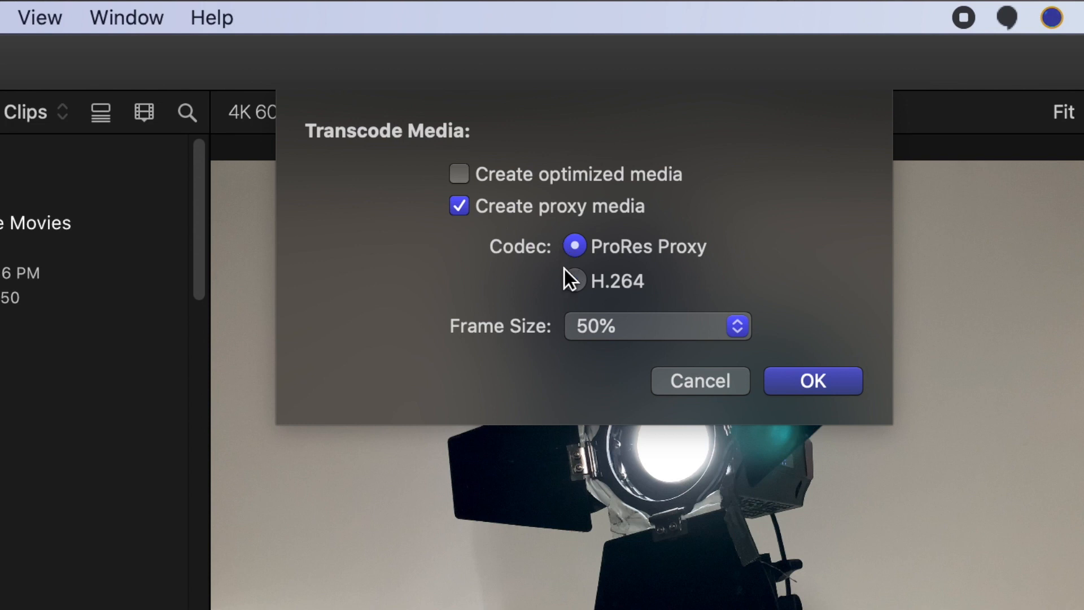
{"action": "mouse_move", "coordinate": [573, 281]}
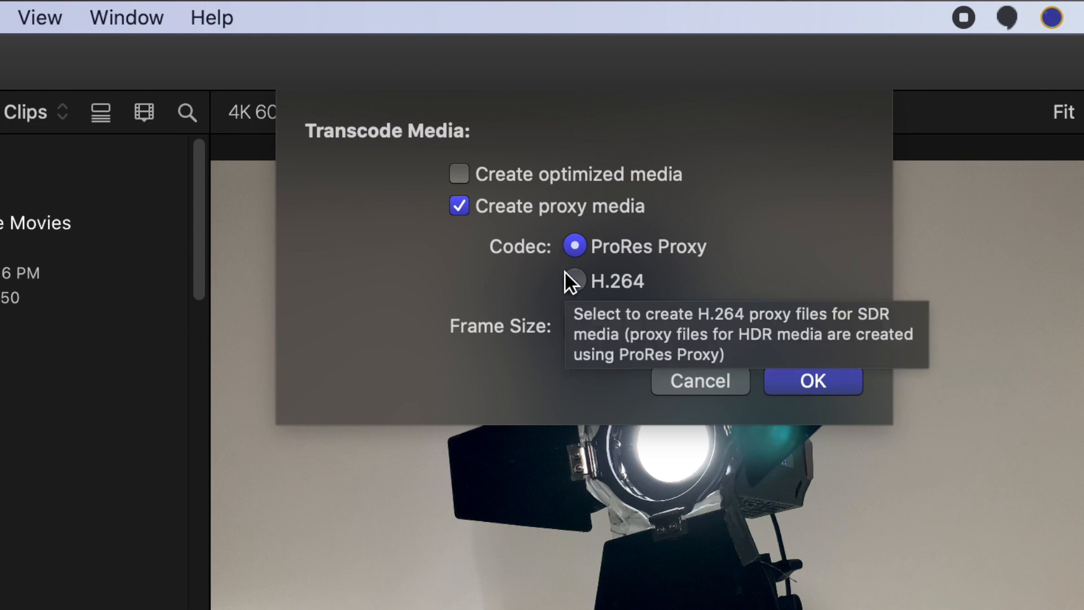
{"action": "mouse_move", "coordinate": [573, 245]}
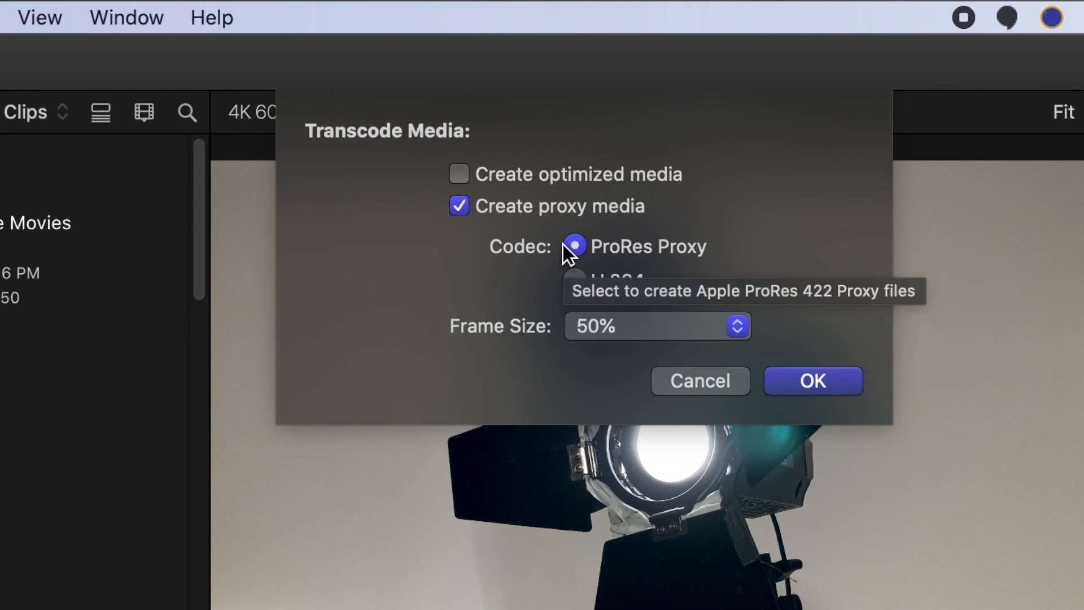
{"action": "mouse_move", "coordinate": [611, 297]}
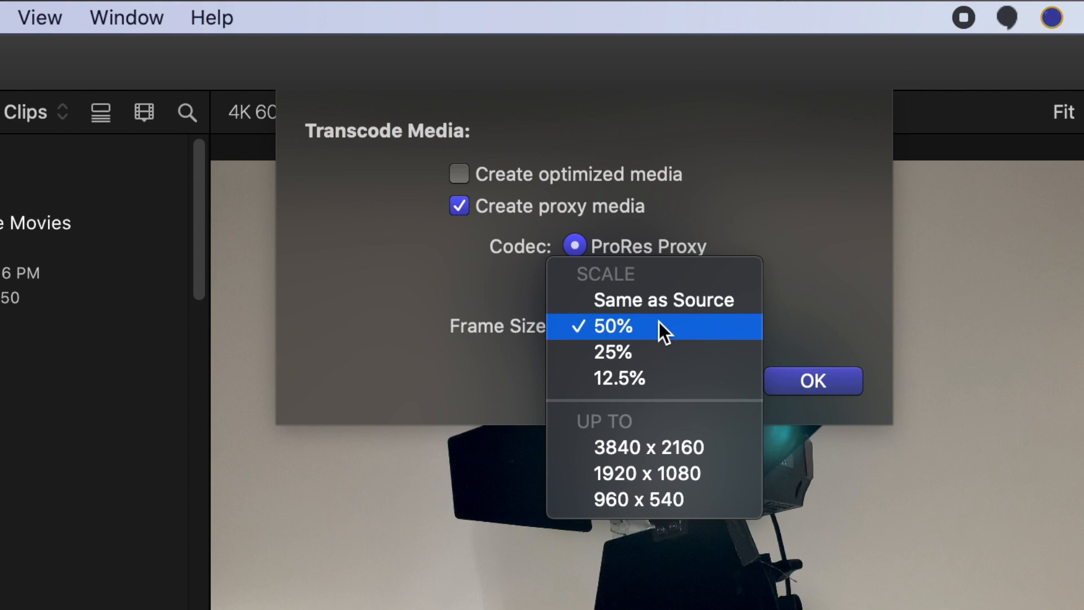
{"action": "mouse_move", "coordinate": [667, 335]}
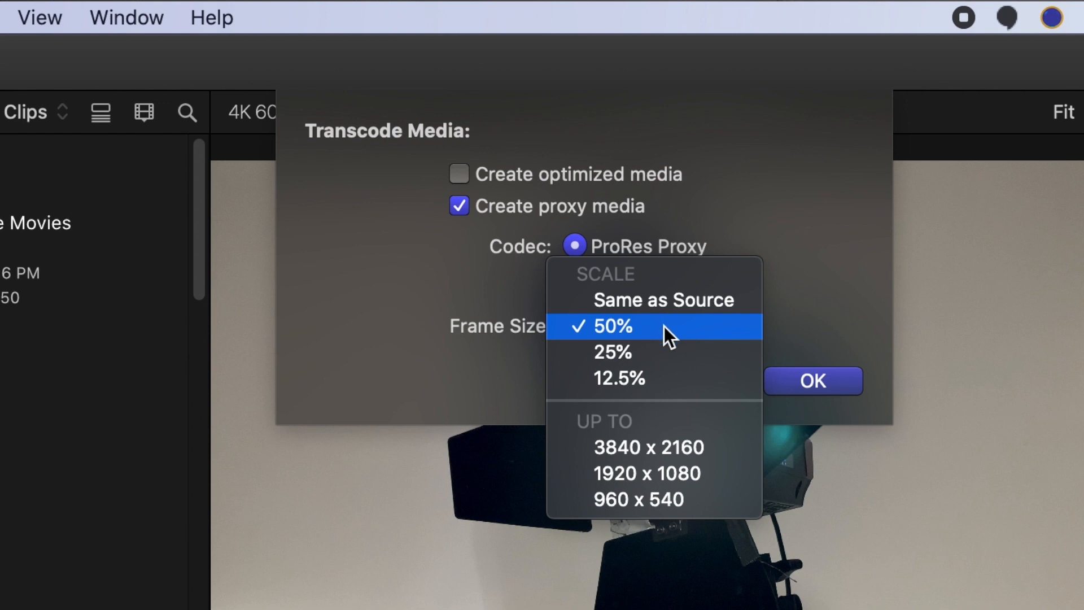
{"action": "mouse_move", "coordinate": [691, 379]}
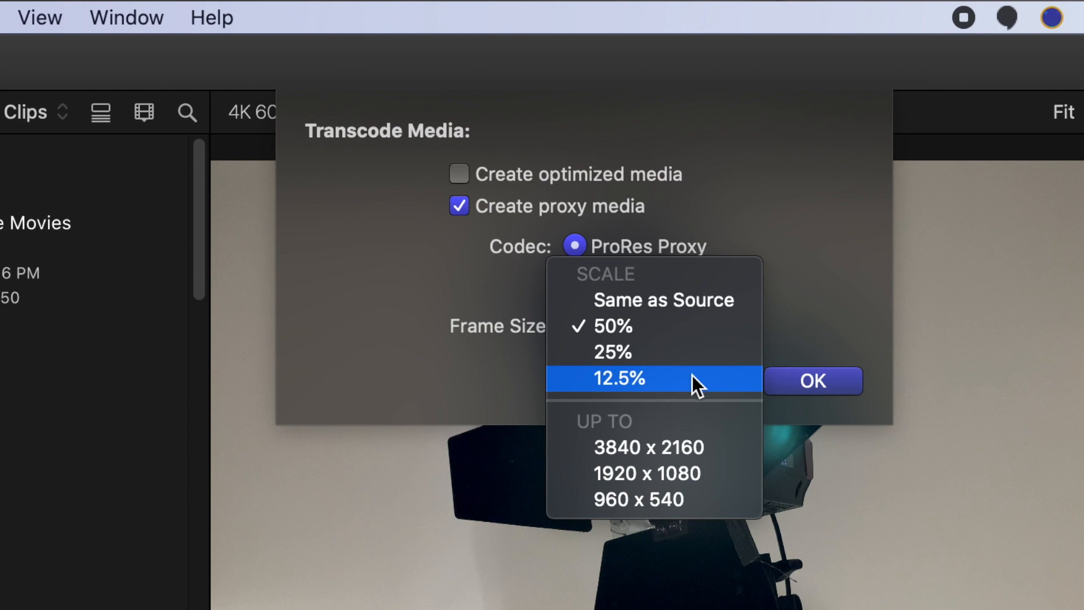
{"action": "mouse_move", "coordinate": [726, 474]}
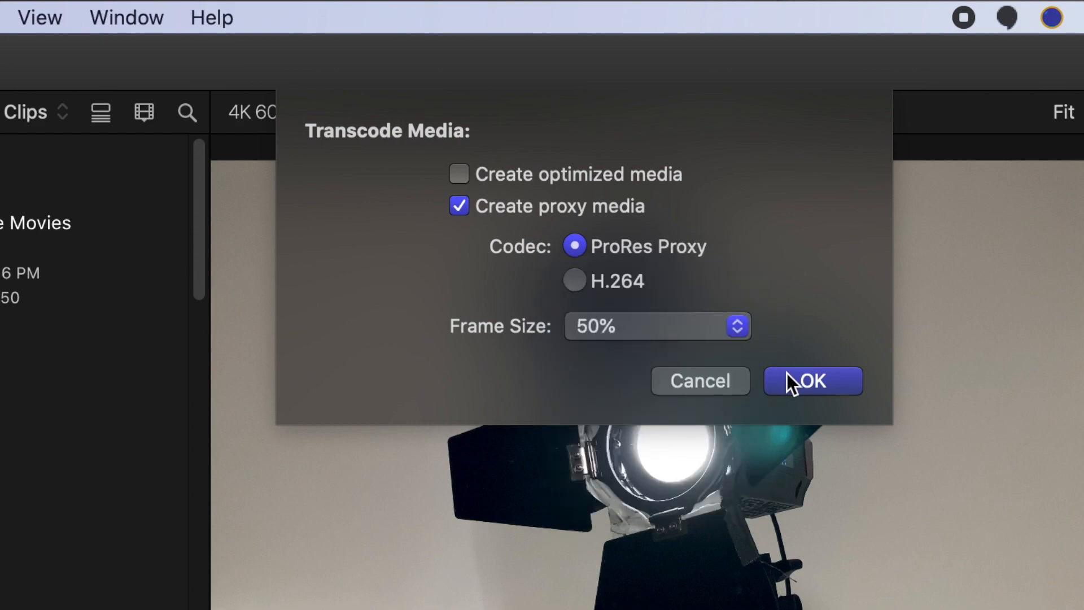
{"action": "left_click", "coordinate": [812, 380]}
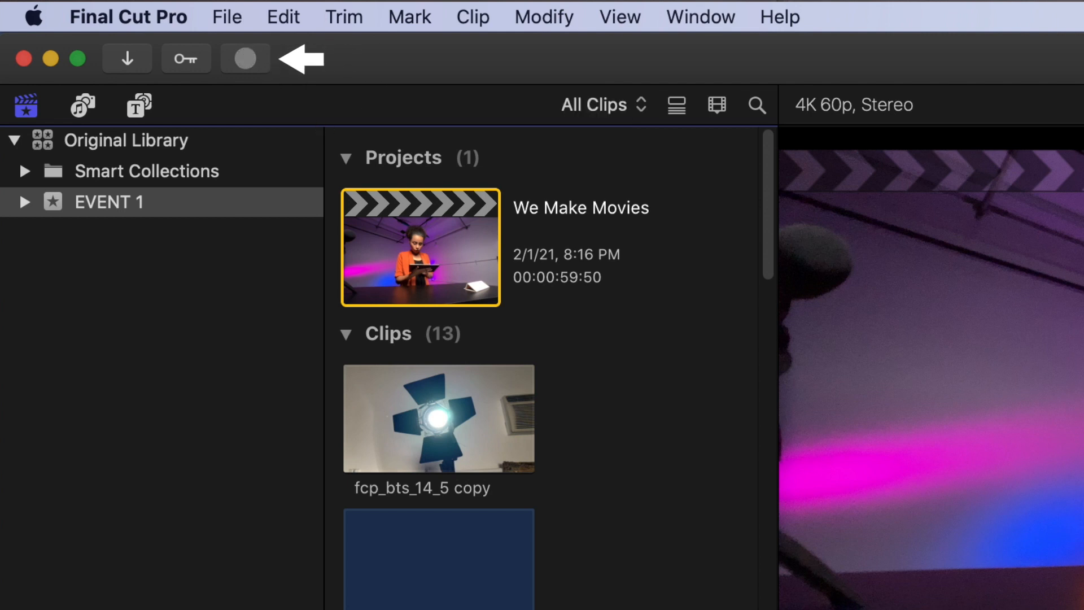
{"action": "left_click", "coordinate": [245, 57]}
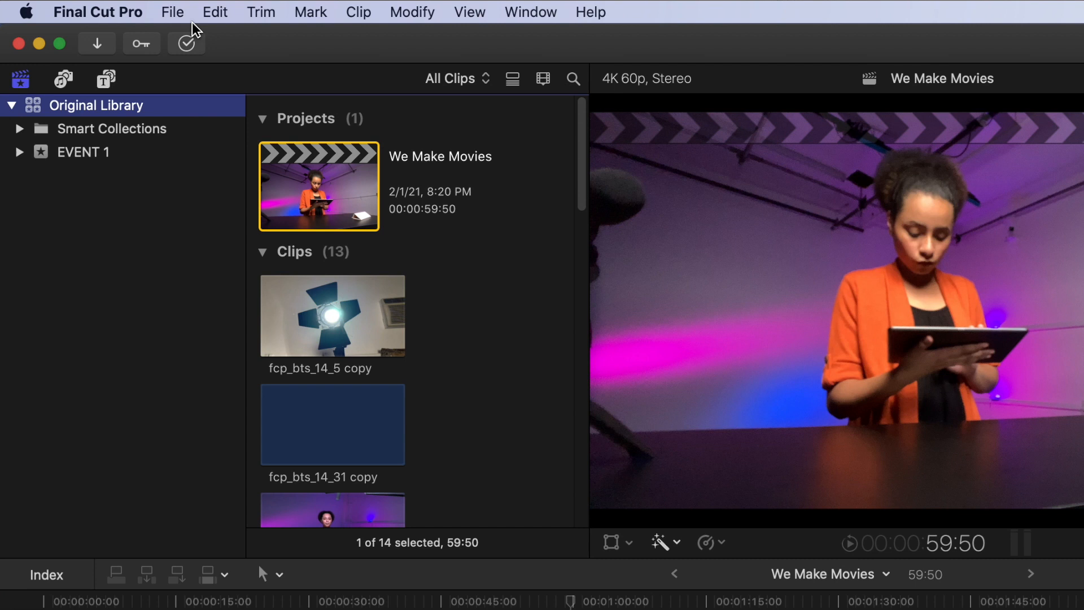
Step: Copy the library into a new library named 'Proxy' via Copy to Library > New Library
{"action": "left_click", "coordinate": [172, 12]}
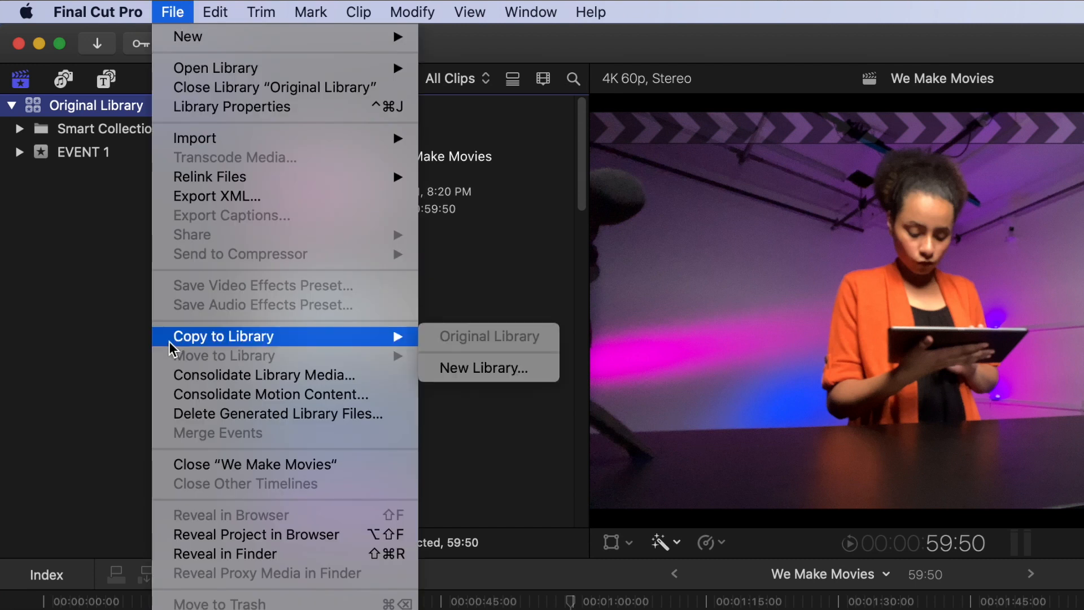
{"action": "mouse_move", "coordinate": [488, 368]}
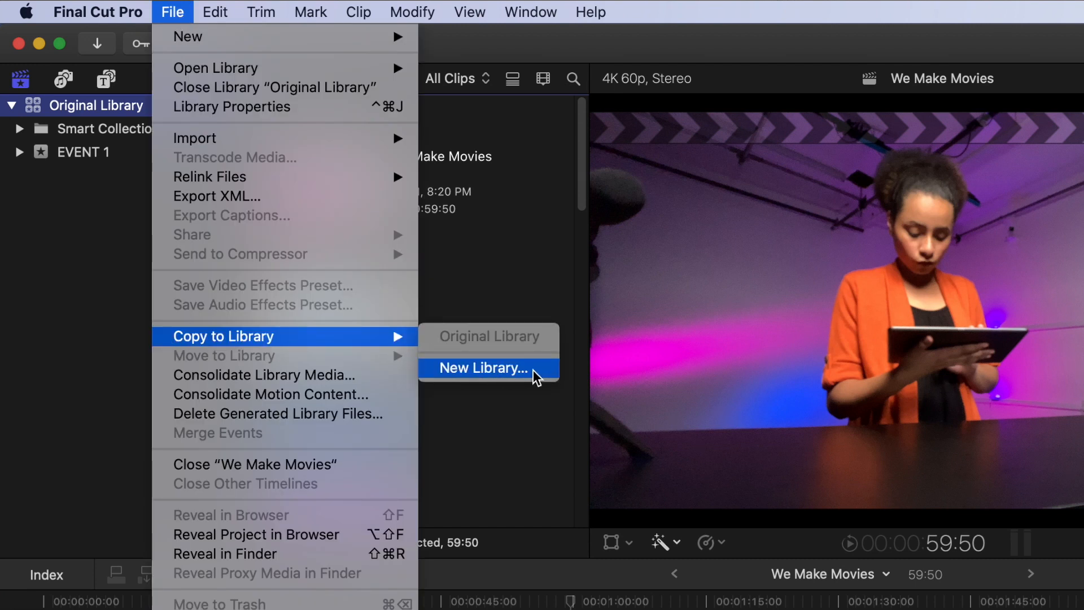
{"action": "left_click", "coordinate": [482, 367]}
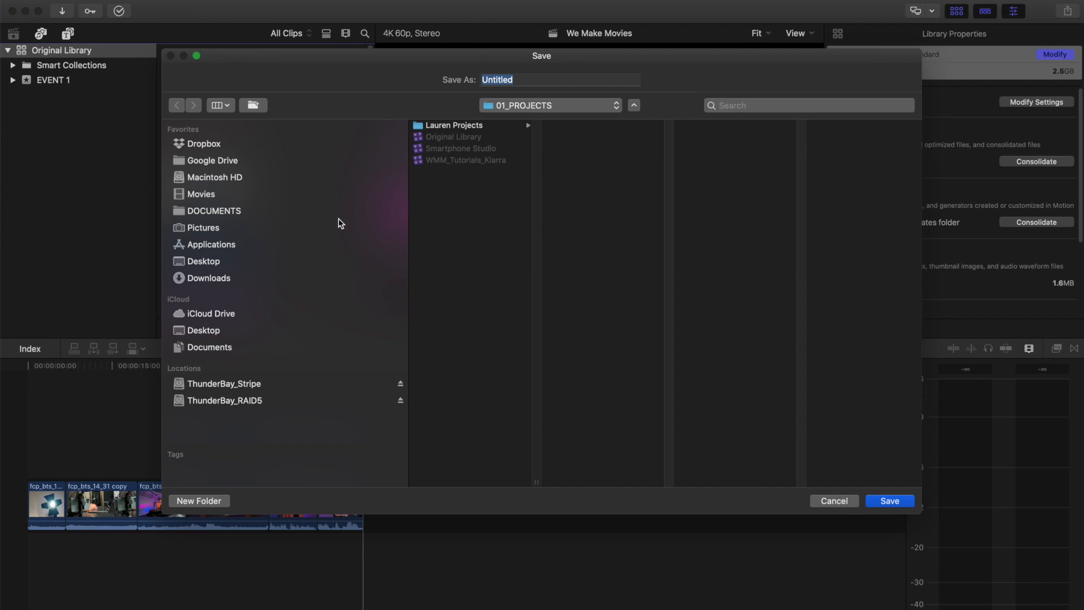
{"action": "mouse_move", "coordinate": [334, 223]}
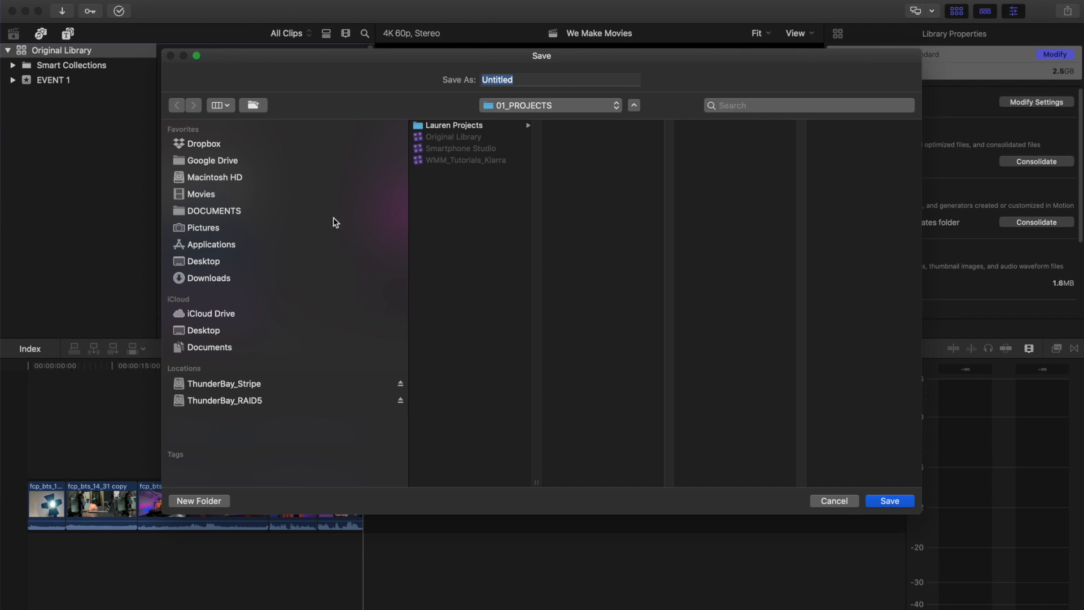
{"action": "type", "text": "Proxy"}
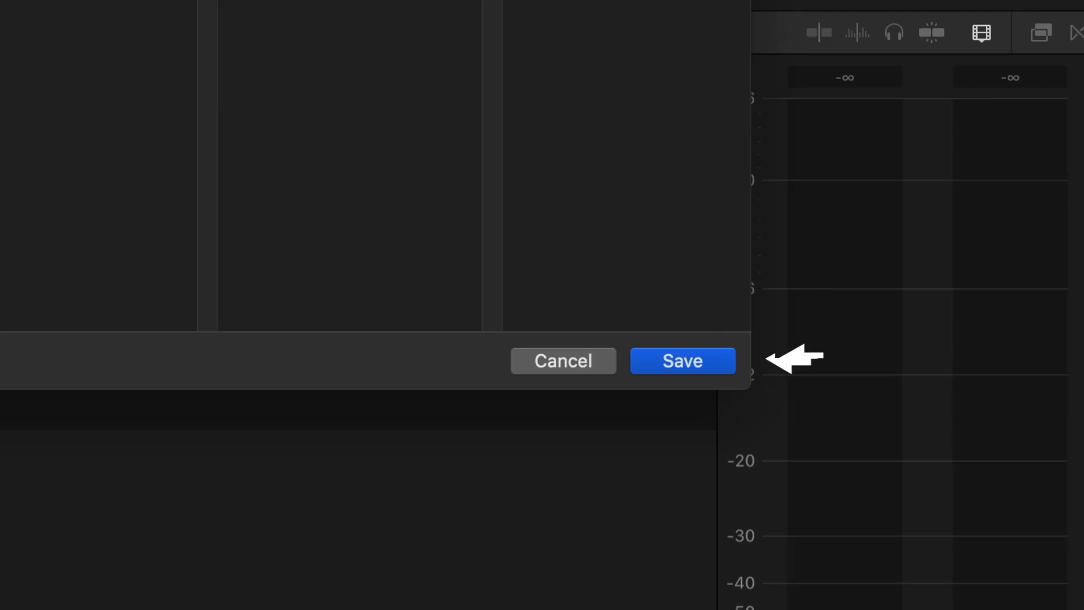
{"action": "left_click", "coordinate": [681, 361]}
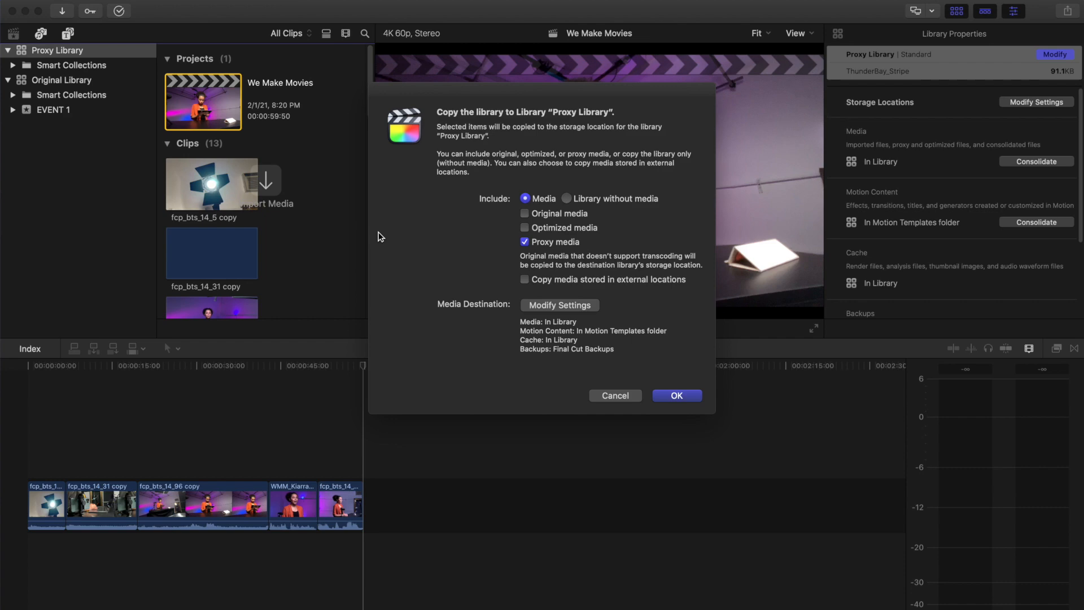
{"action": "mouse_move", "coordinate": [495, 201]}
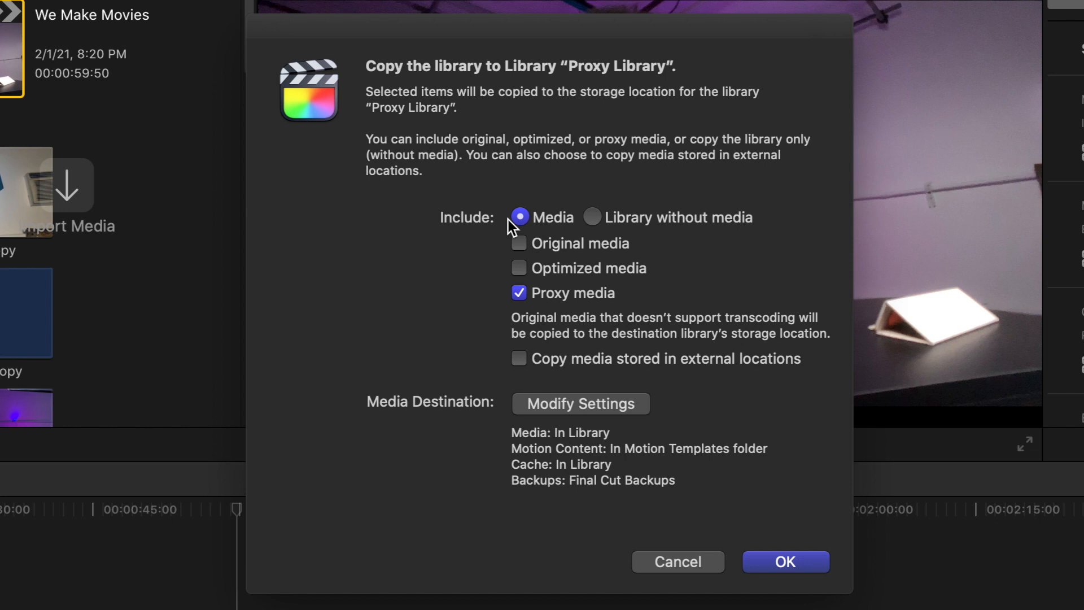
{"action": "mouse_move", "coordinate": [505, 294]}
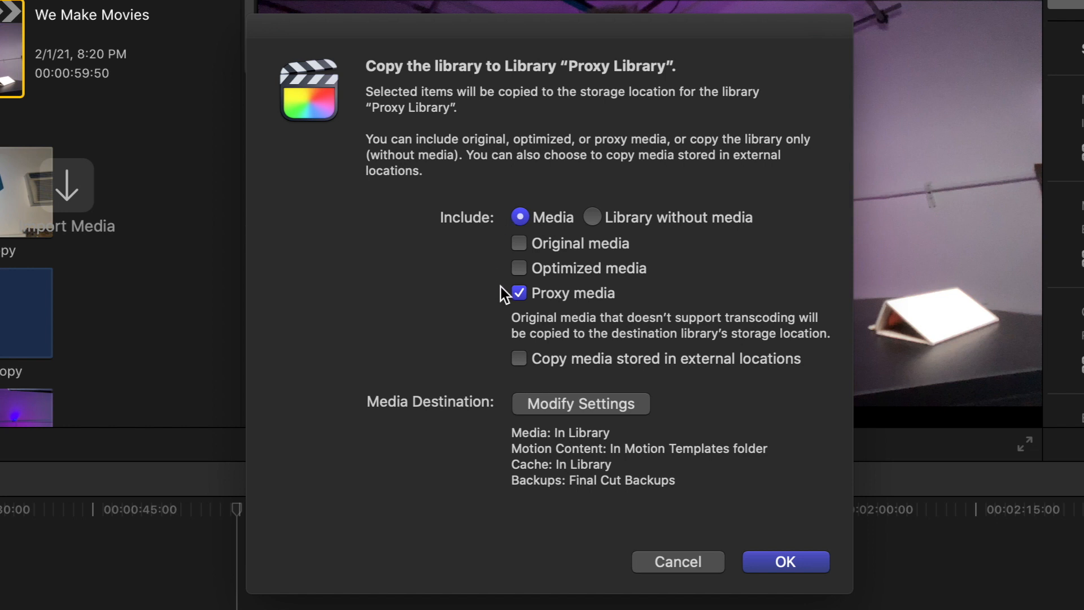
{"action": "mouse_move", "coordinate": [515, 302]}
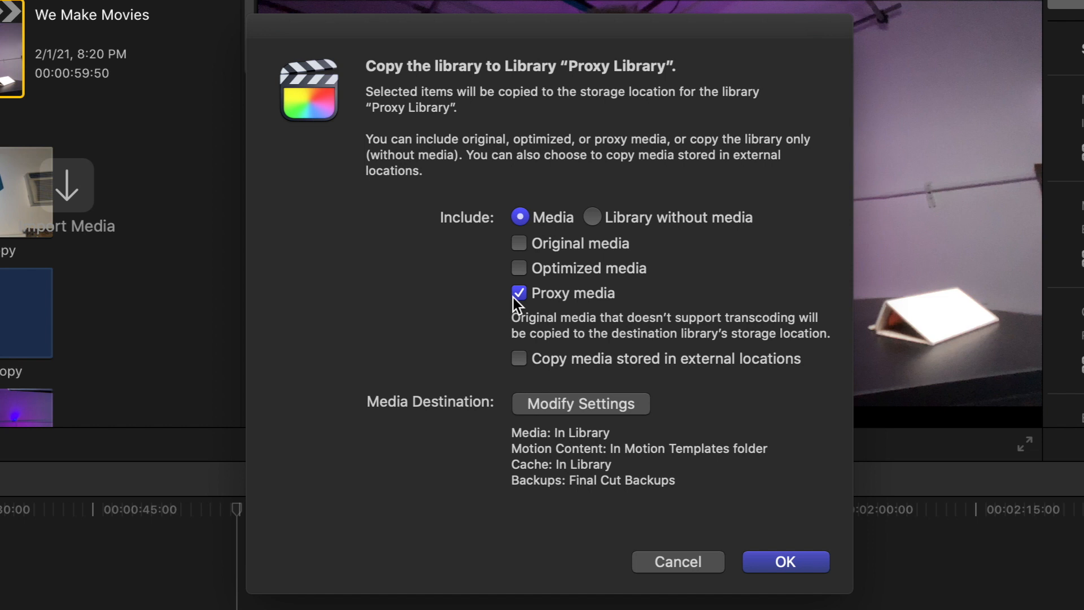
{"action": "mouse_move", "coordinate": [515, 313]}
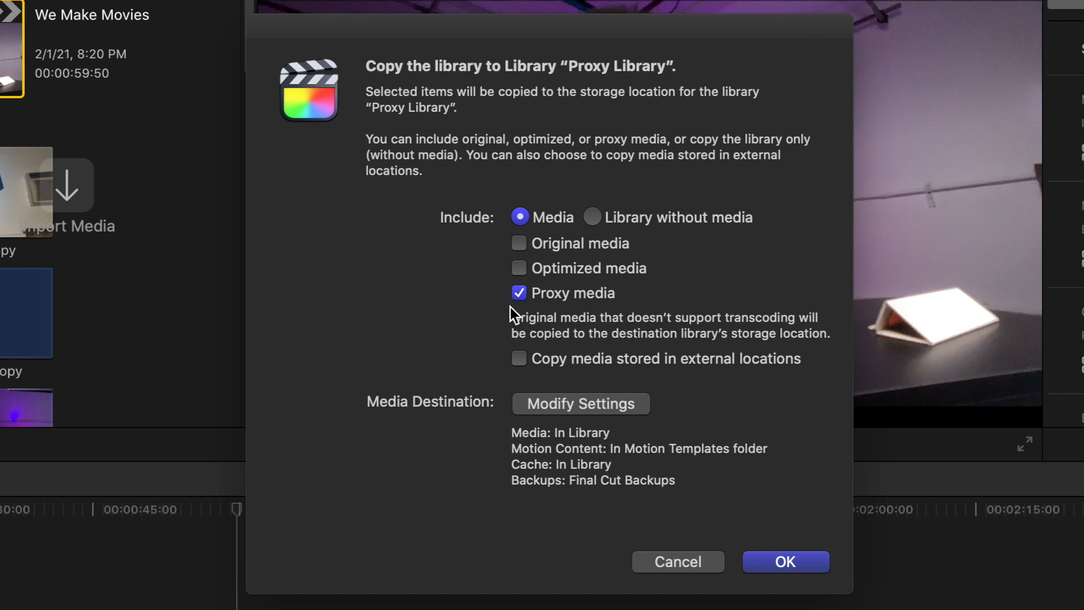
{"action": "mouse_move", "coordinate": [520, 388]}
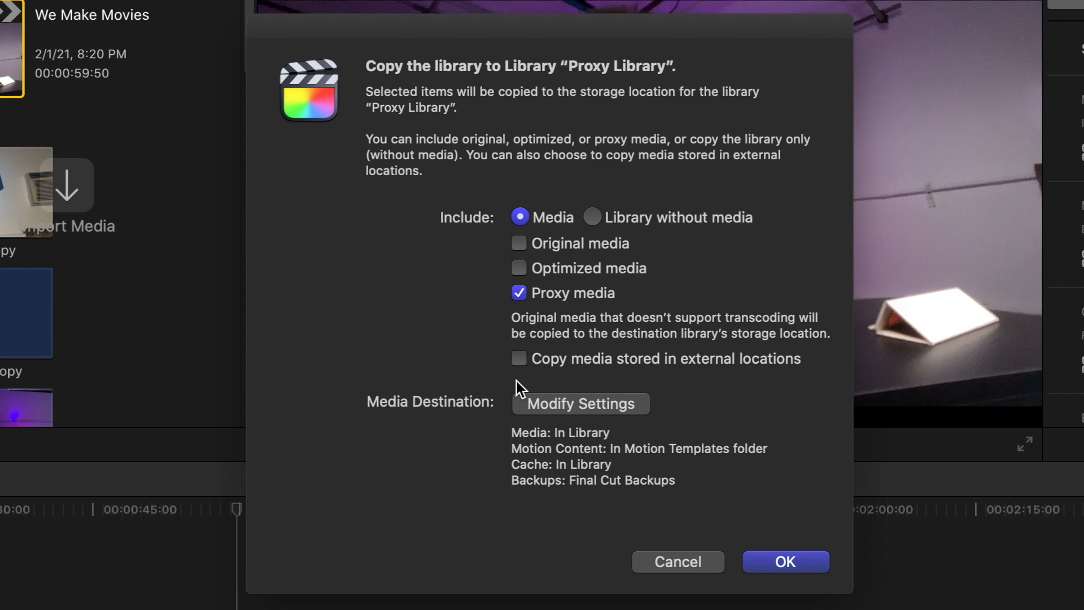
{"action": "mouse_move", "coordinate": [785, 557]}
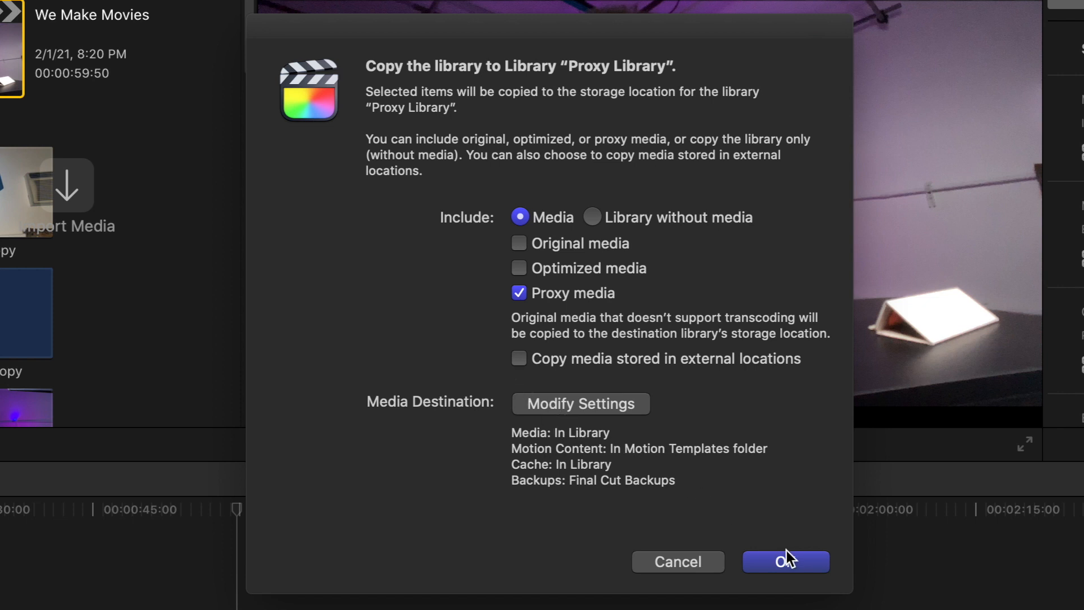
Step: Confirm the copy into Proxy Library with only proxy media included
{"action": "left_click", "coordinate": [786, 562]}
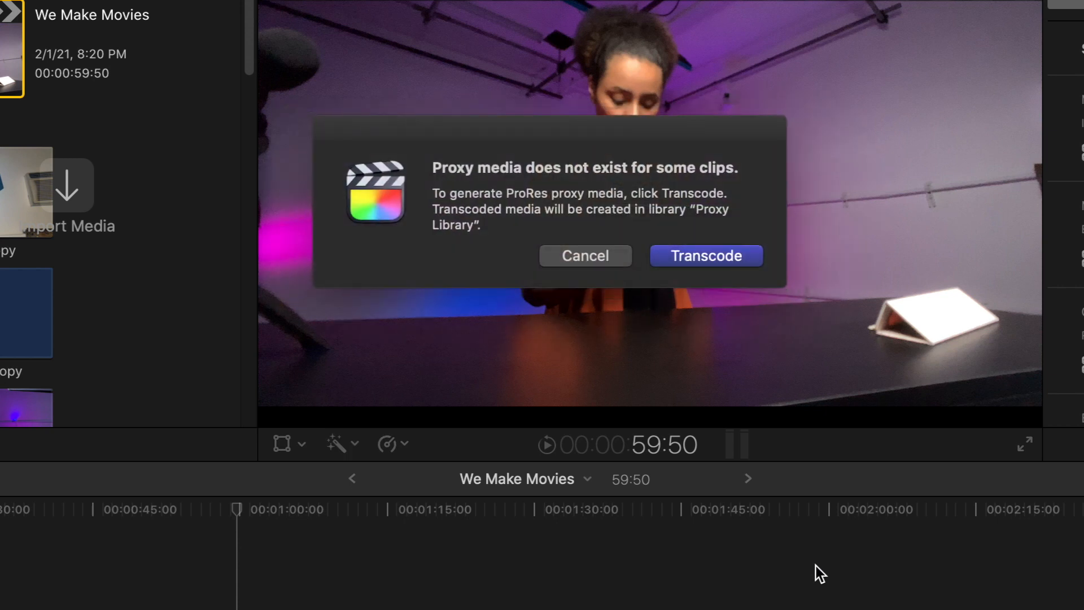
{"action": "mouse_move", "coordinate": [757, 276]}
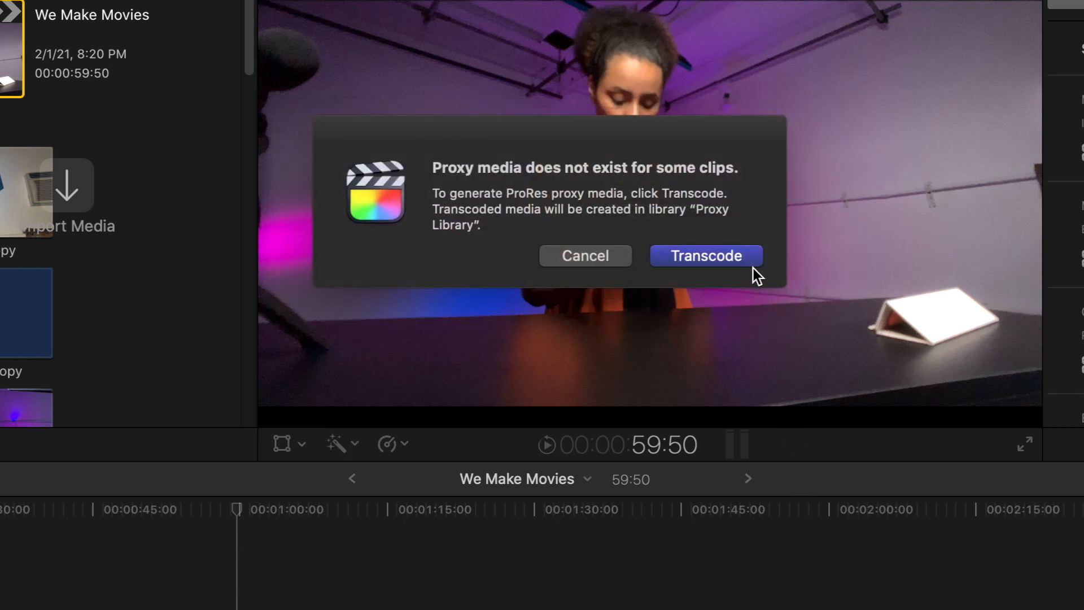
{"action": "mouse_move", "coordinate": [756, 270]}
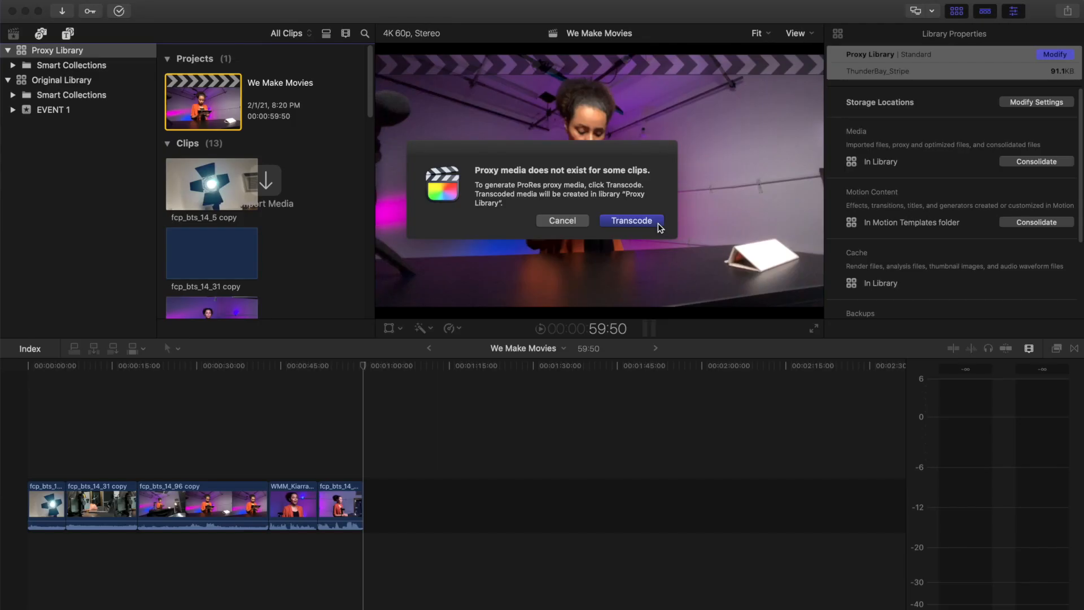
Step: Transcode the missing proxies and select the copied We Make Movies project in Proxy Library
{"action": "left_click", "coordinate": [630, 221]}
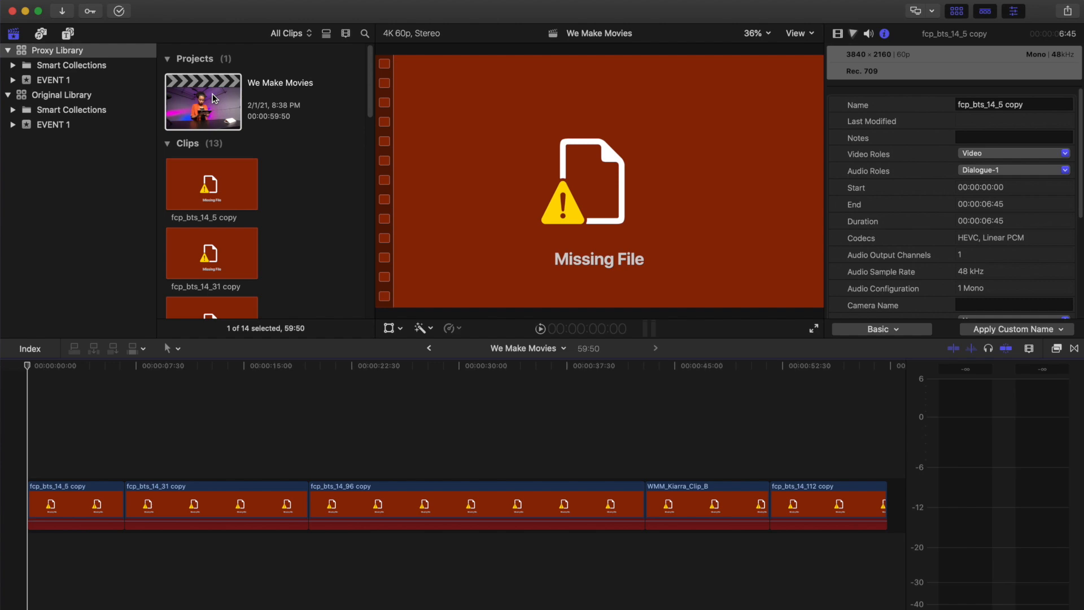
{"action": "left_click", "coordinate": [795, 32]}
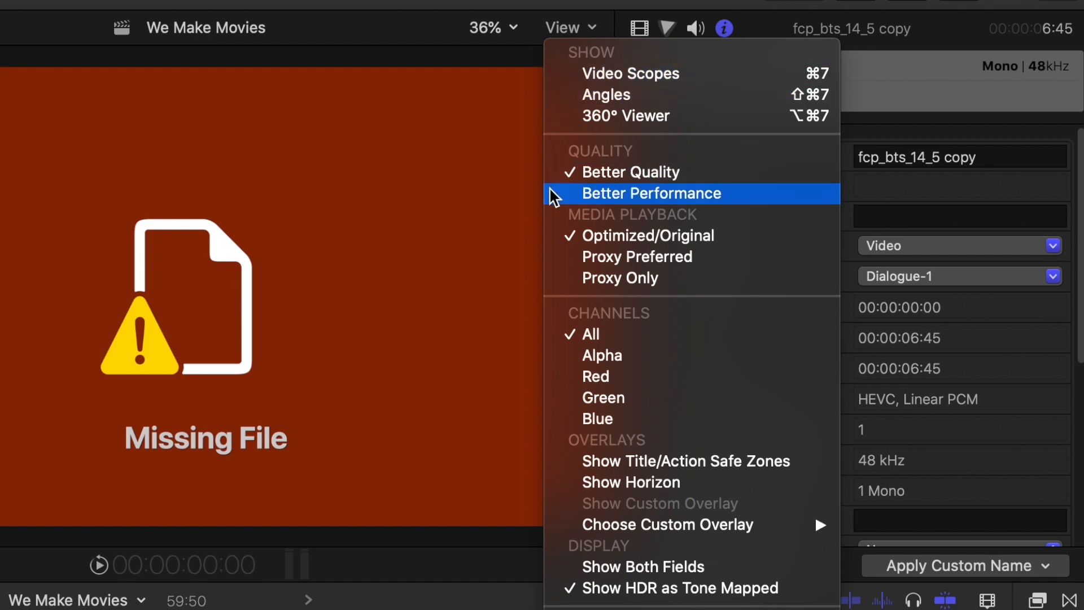
{"action": "mouse_move", "coordinate": [558, 266]}
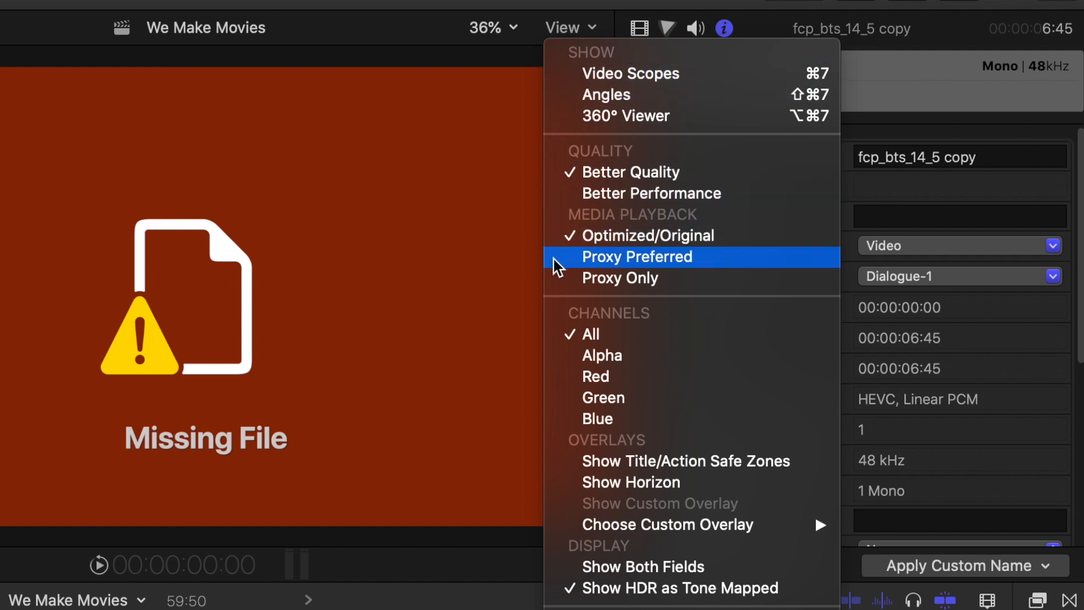
{"action": "mouse_move", "coordinate": [553, 278]}
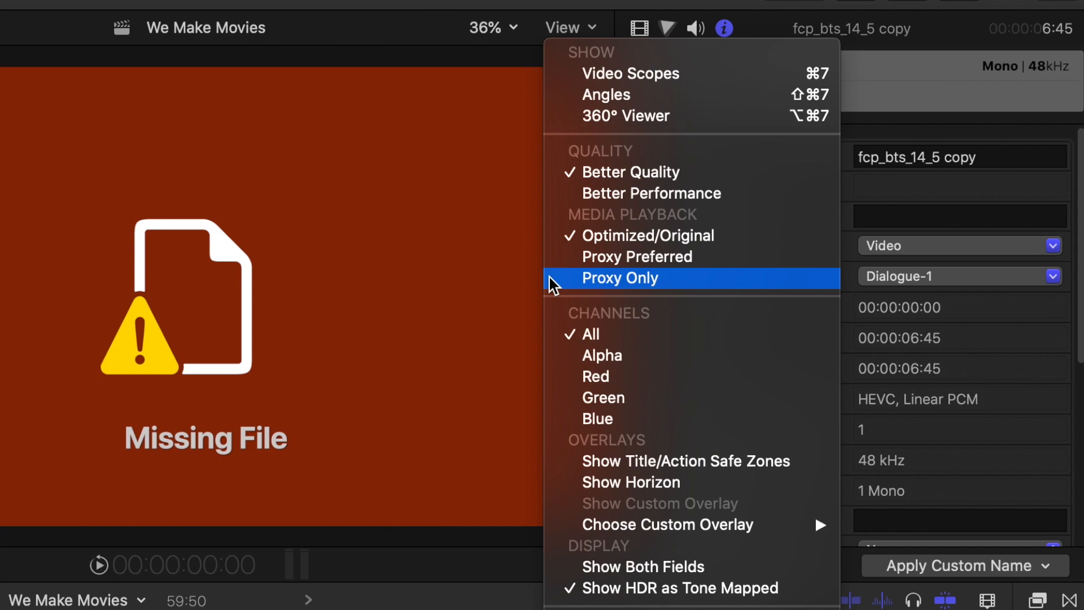
Step: Set viewer media playback to Proxy Only so the copied clips show footage
{"action": "left_click", "coordinate": [620, 278]}
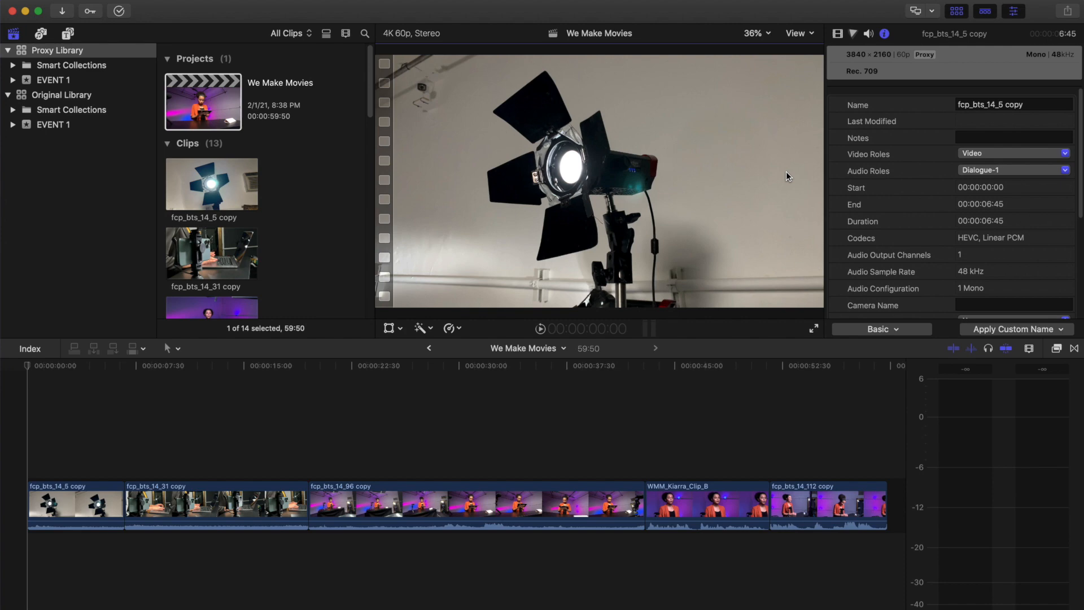
{"action": "left_click", "coordinate": [390, 365]}
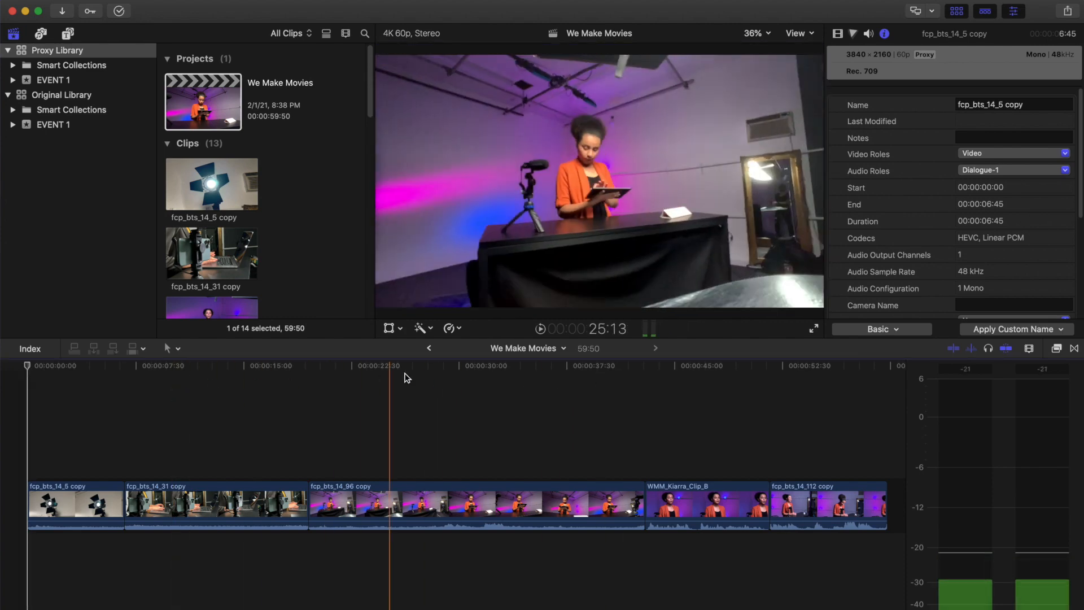
{"action": "left_click", "coordinate": [381, 385]}
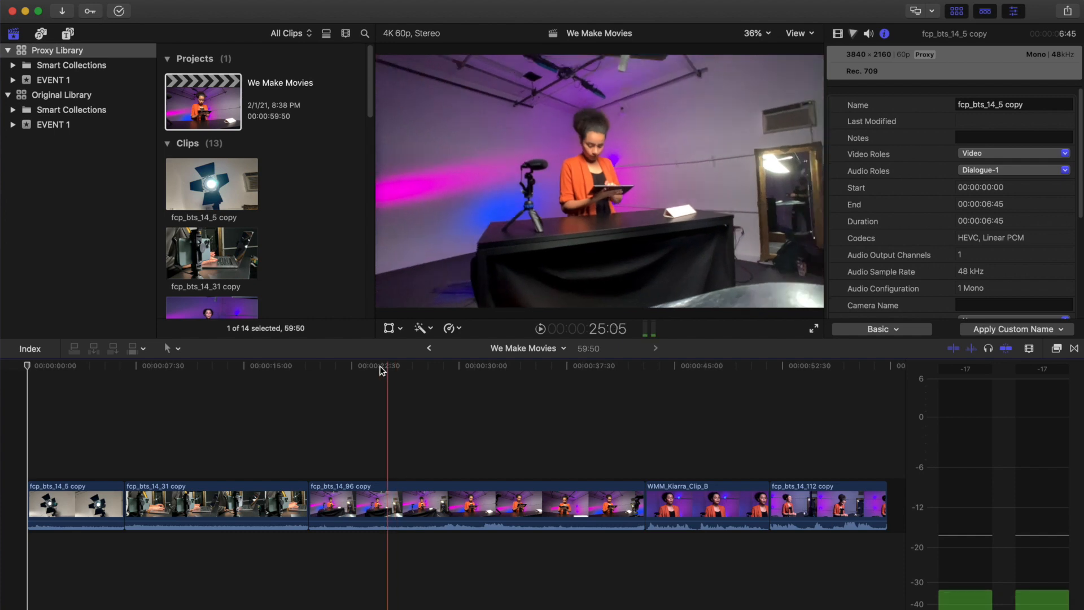
{"action": "left_click", "coordinate": [61, 95]}
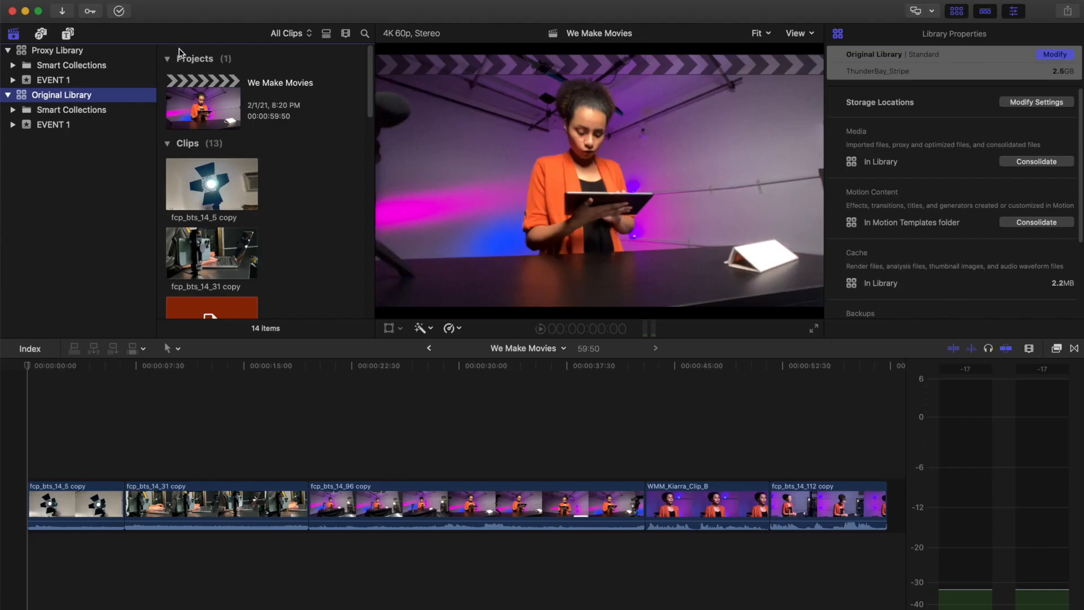
{"action": "left_click", "coordinate": [58, 50]}
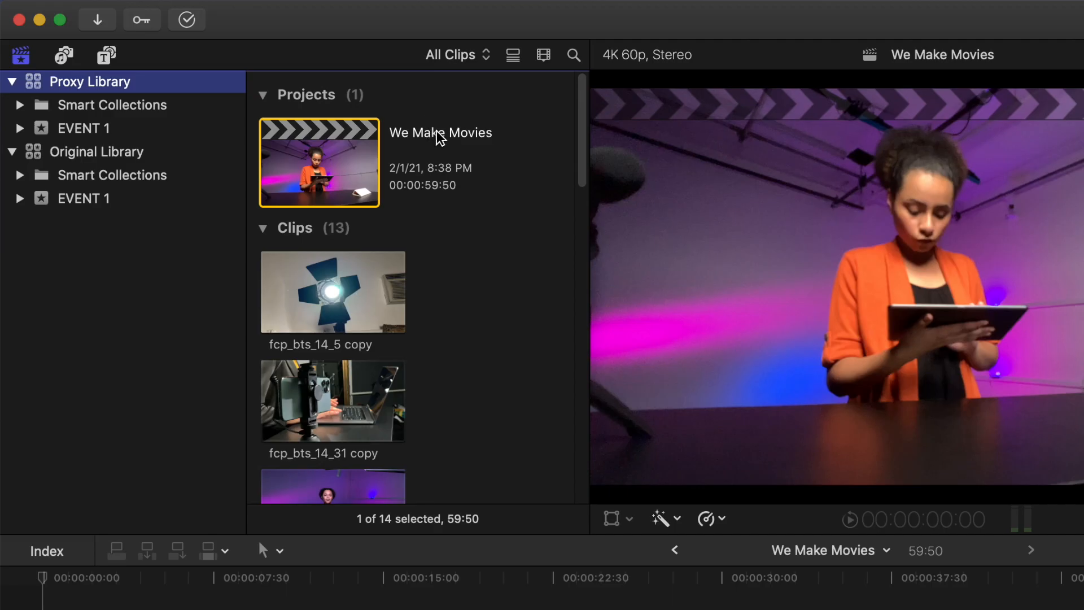
Step: Rename the copied project to 'We Make Movies V2', then return to Original Library
{"action": "double_click", "coordinate": [441, 132]}
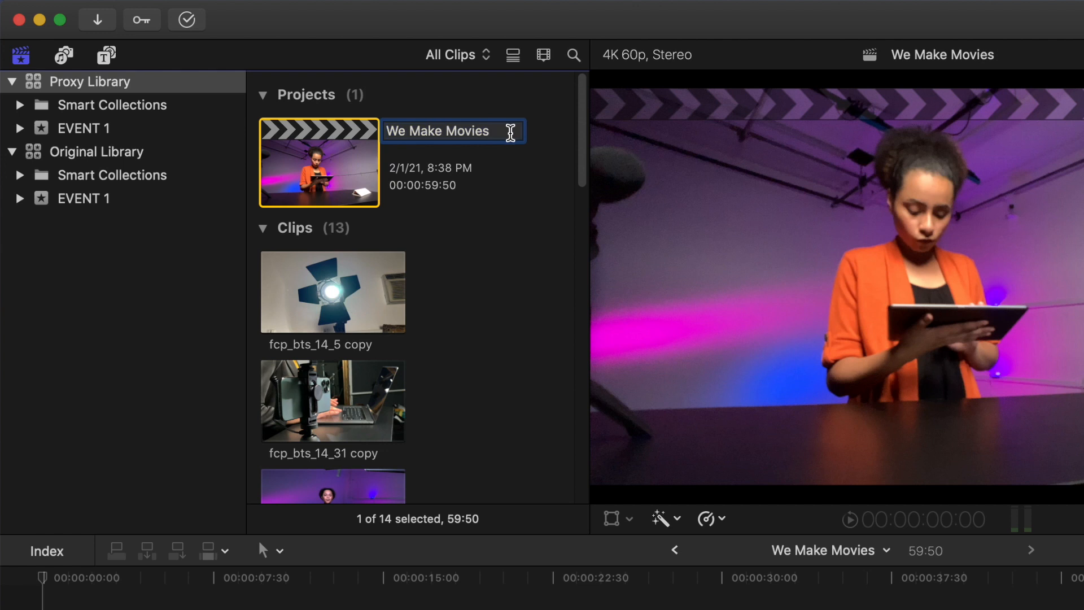
{"action": "type", "text": "V2"}
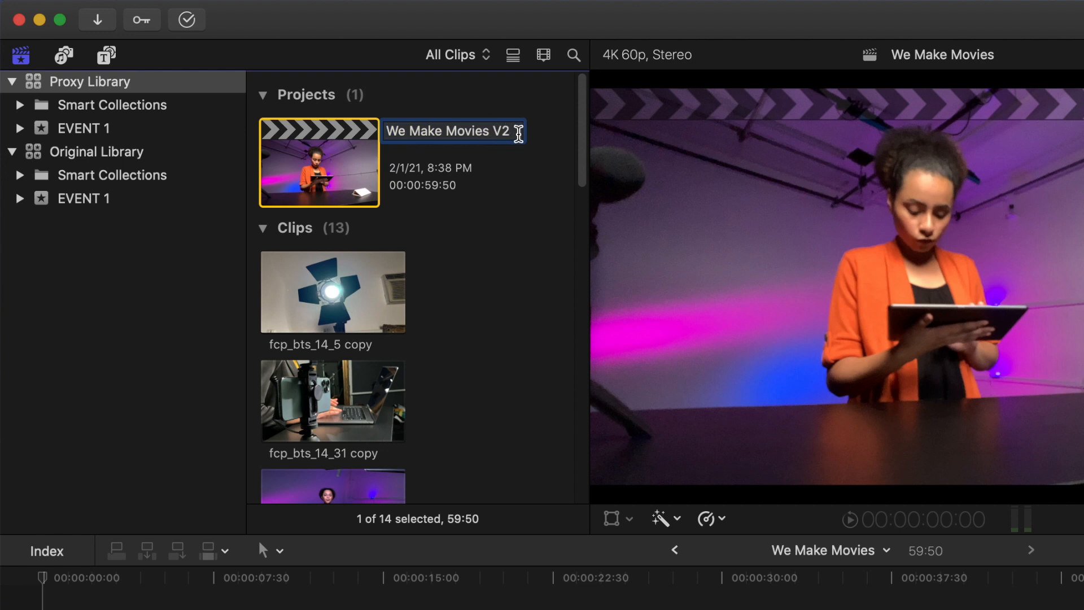
{"action": "key", "text": "Return"}
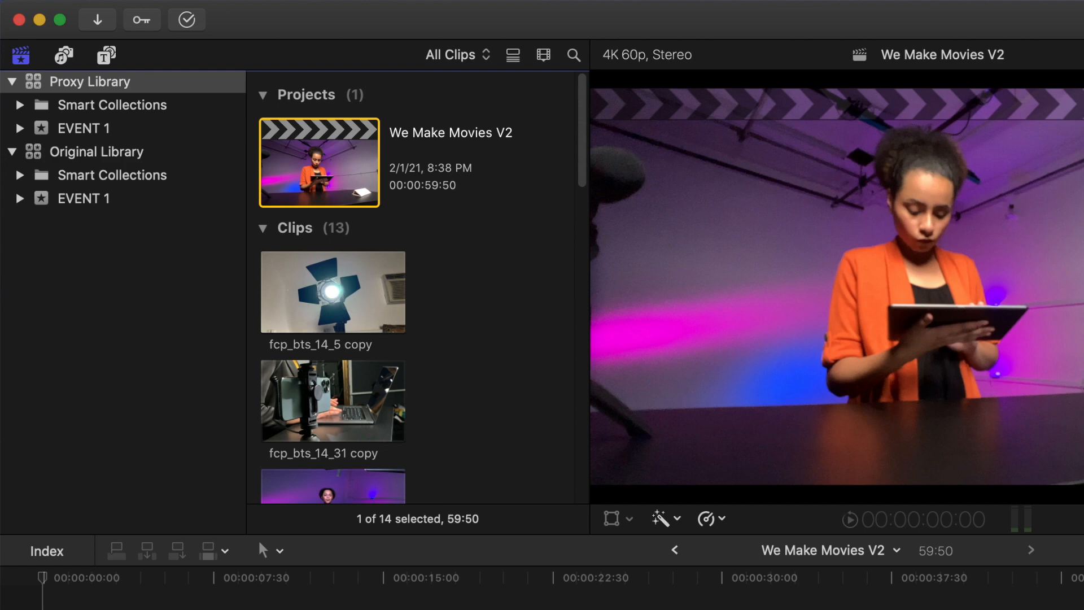
{"action": "left_click", "coordinate": [97, 151]}
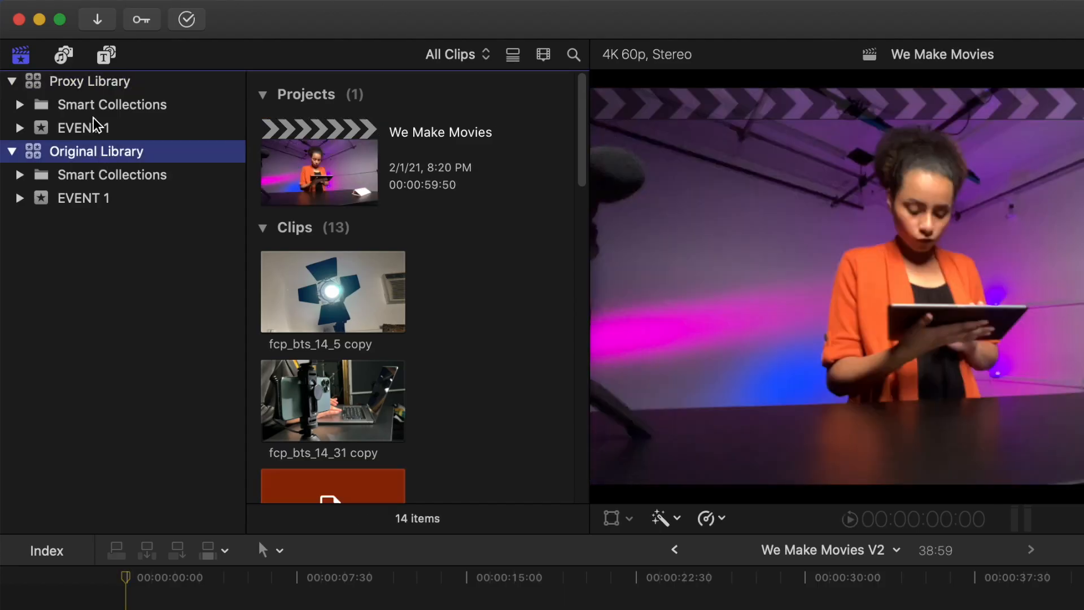
Step: Drag We Make Movies V2 from Proxy Library onto Original Library to start copying it back
{"action": "left_click", "coordinate": [90, 81]}
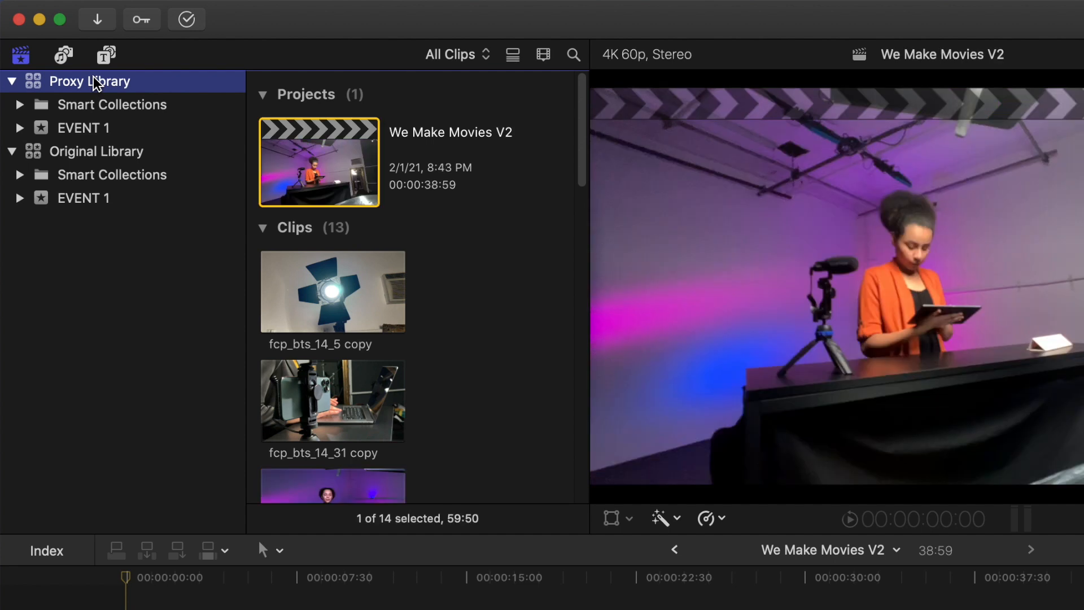
{"action": "mouse_move", "coordinate": [291, 131]}
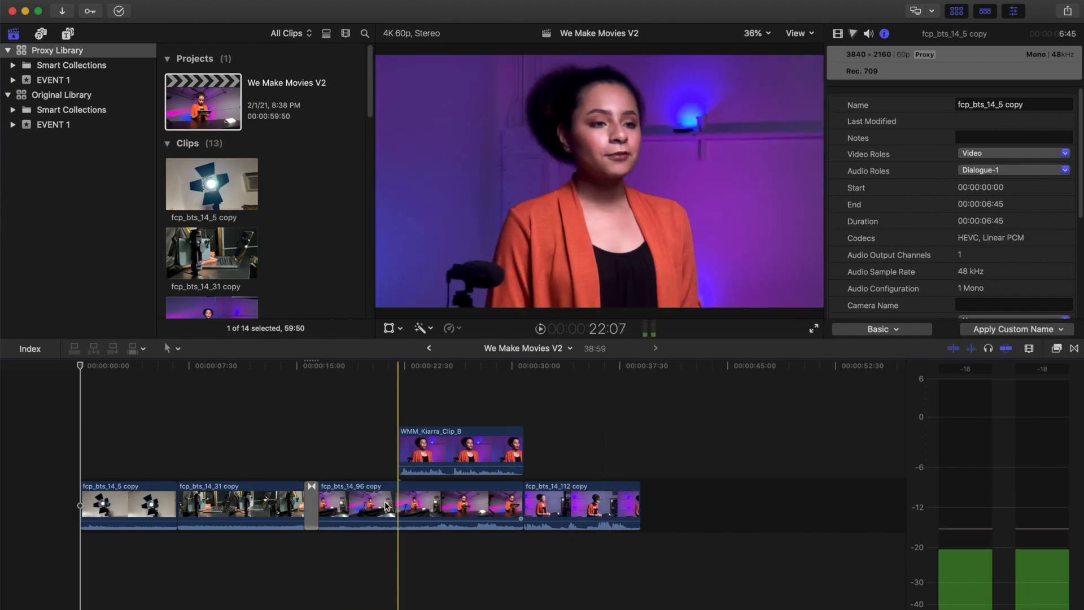
{"action": "left_click", "coordinate": [208, 505]}
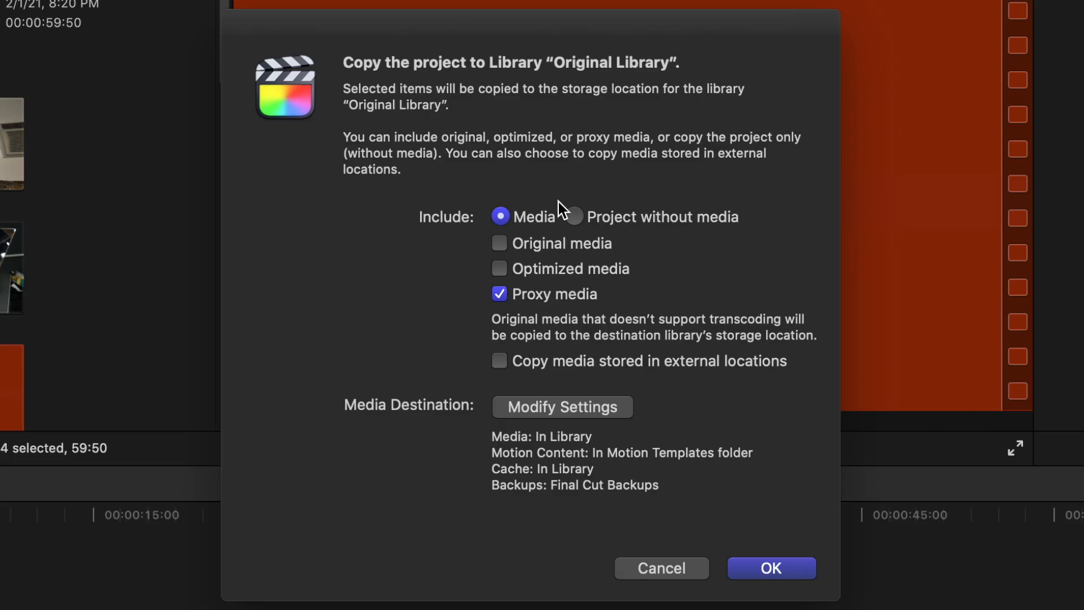
{"action": "mouse_move", "coordinate": [573, 229]}
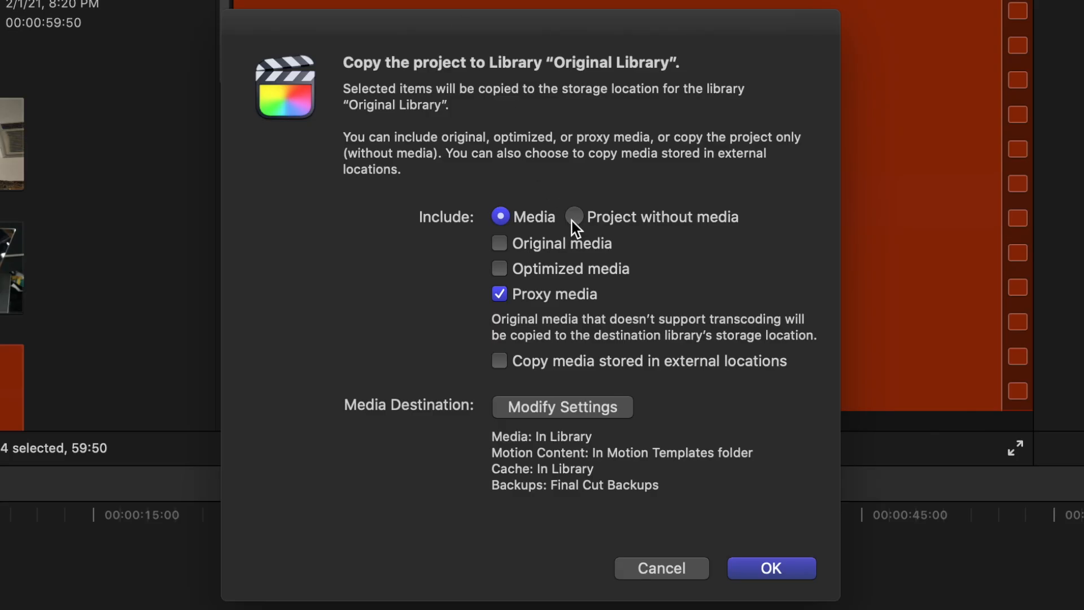
Step: Copy V2 into Original Library as Project without media and show the viewer playback options
{"action": "left_click", "coordinate": [575, 216]}
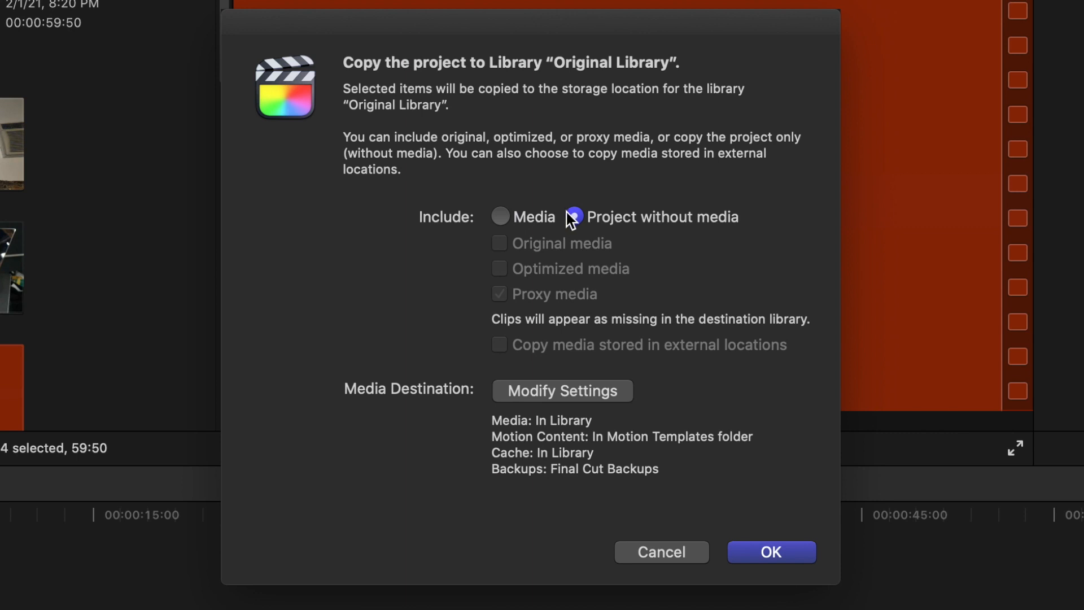
{"action": "left_click", "coordinate": [770, 552]}
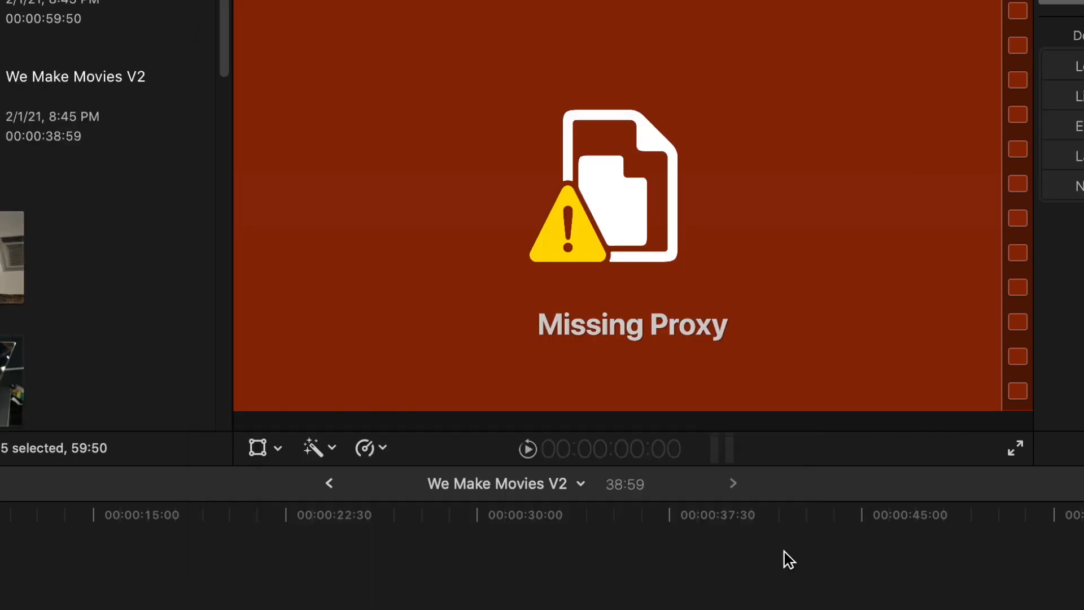
{"action": "left_click", "coordinate": [796, 33]}
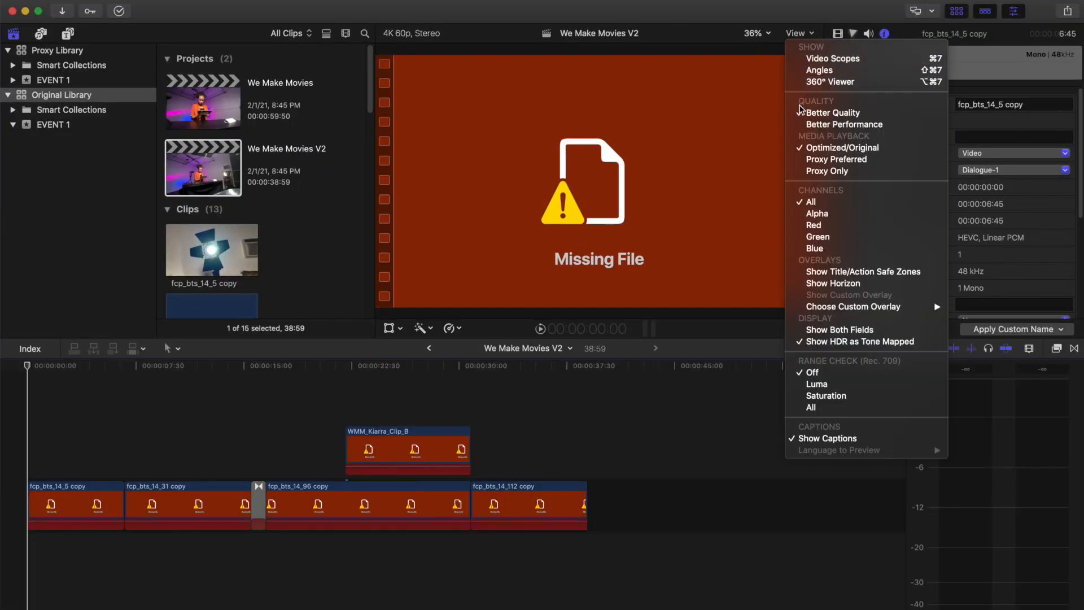